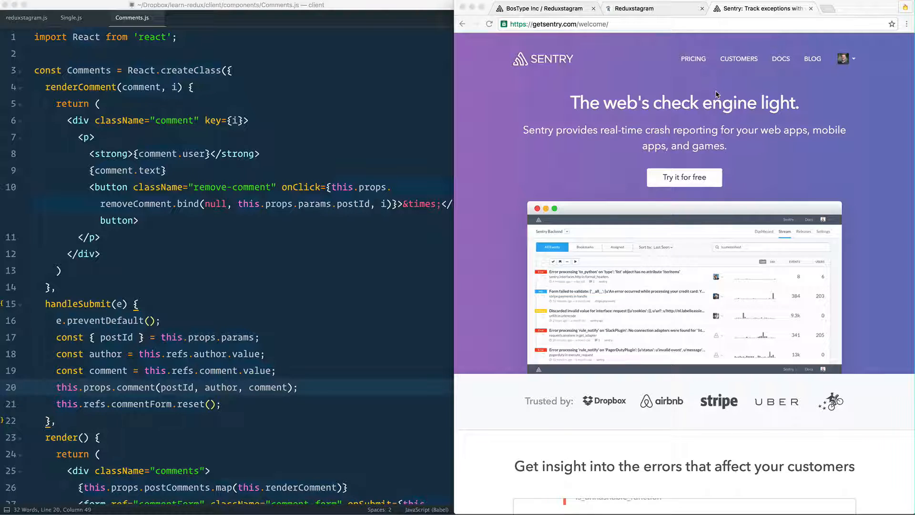
# Go from the getsentry.com welcome page to the BosType Inc / Reduxstagram Issues list
pyautogui.scroll(-3)
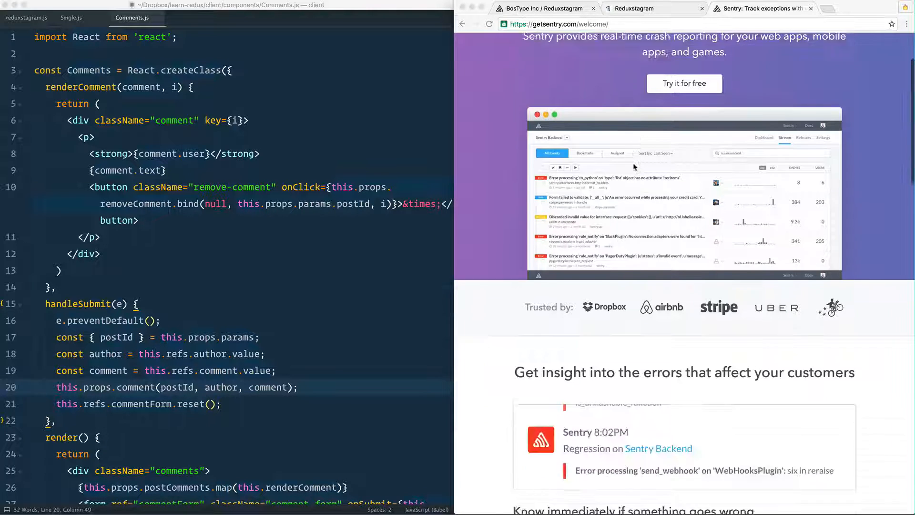
pyautogui.click(542, 8)
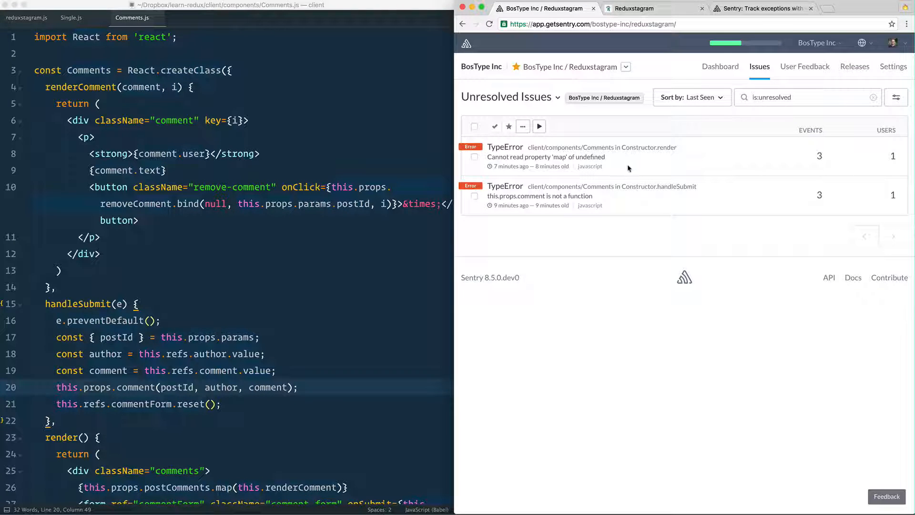
pyautogui.moveTo(587, 119)
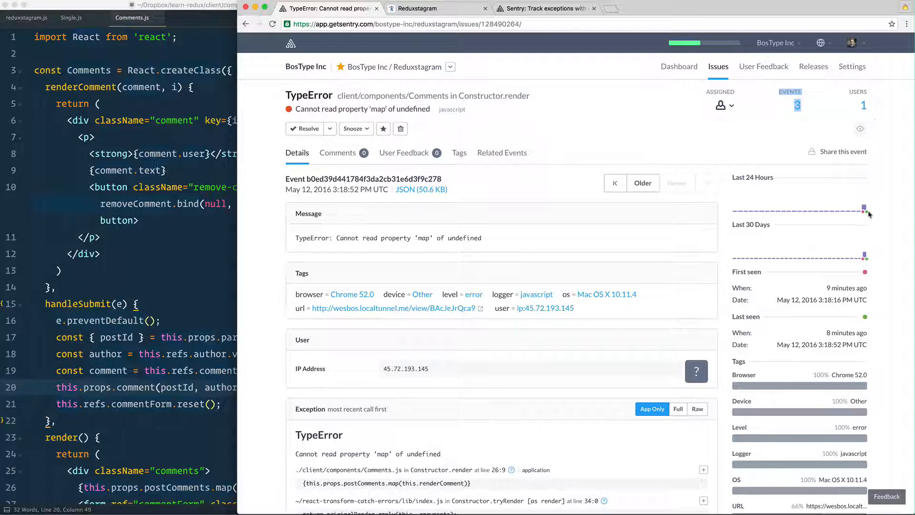
pyautogui.moveTo(866, 246)
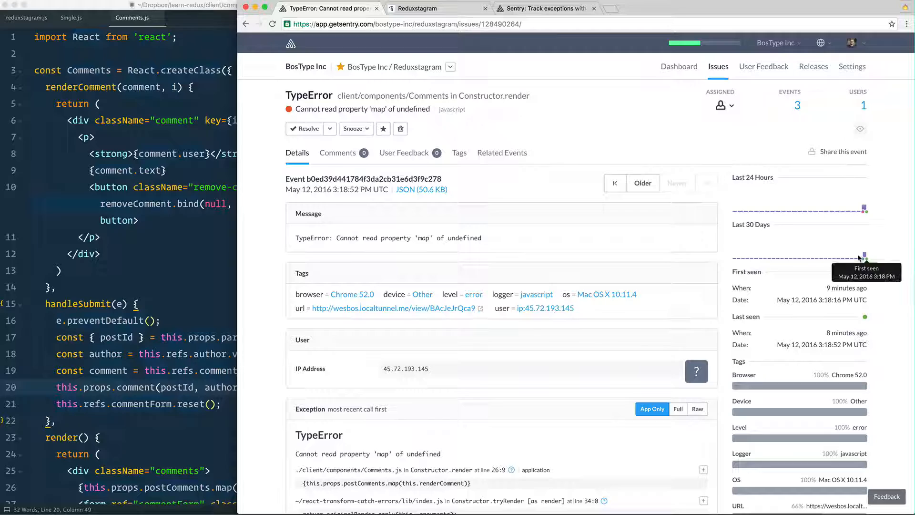
# Scroll through the 'Cannot read property map of undefined' issue's tags, user and stack trace
pyautogui.scroll(-3)
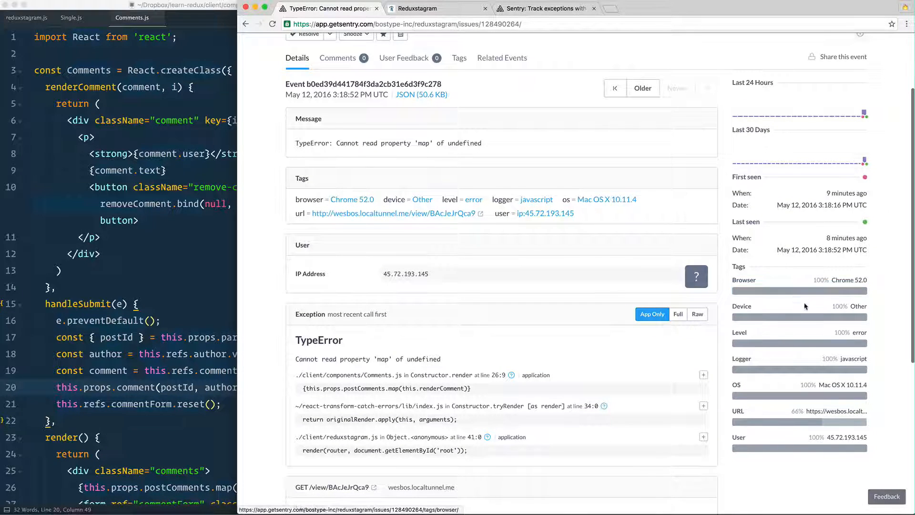
pyautogui.moveTo(877, 296)
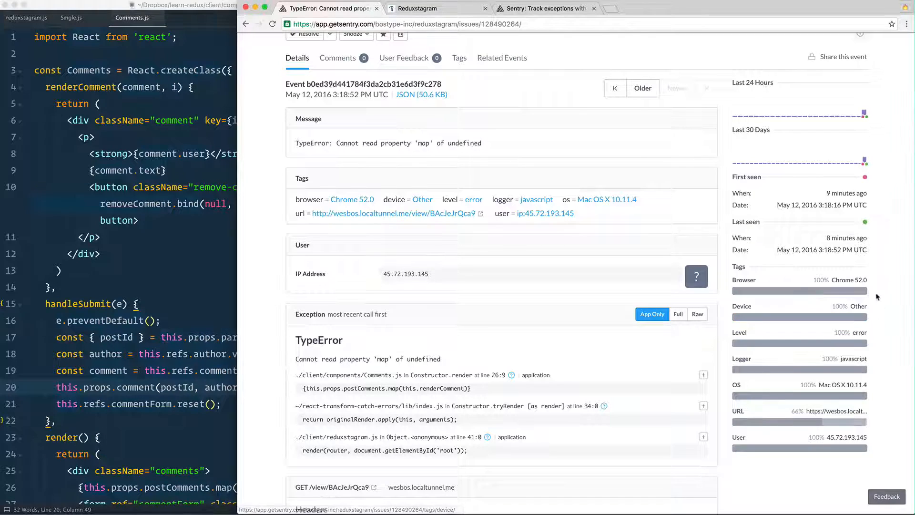
pyautogui.scroll(-3)
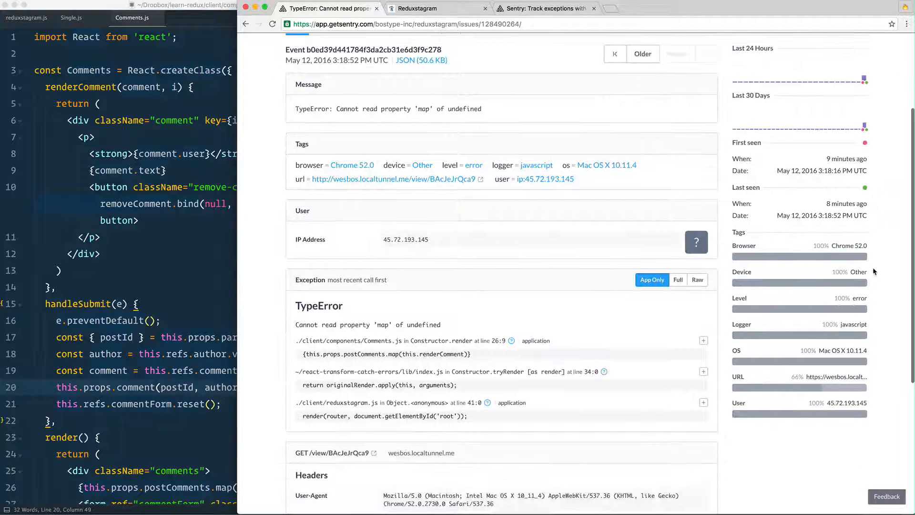
pyautogui.moveTo(770, 258)
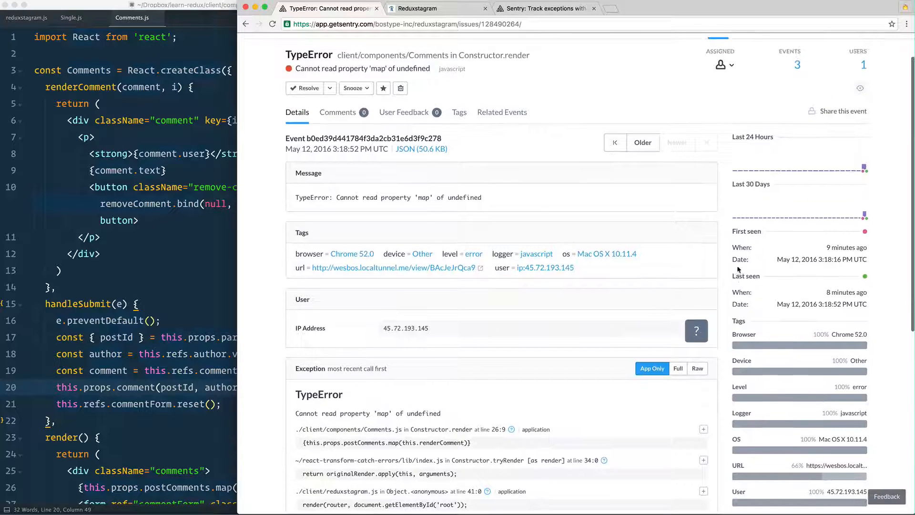
pyautogui.scroll(-3)
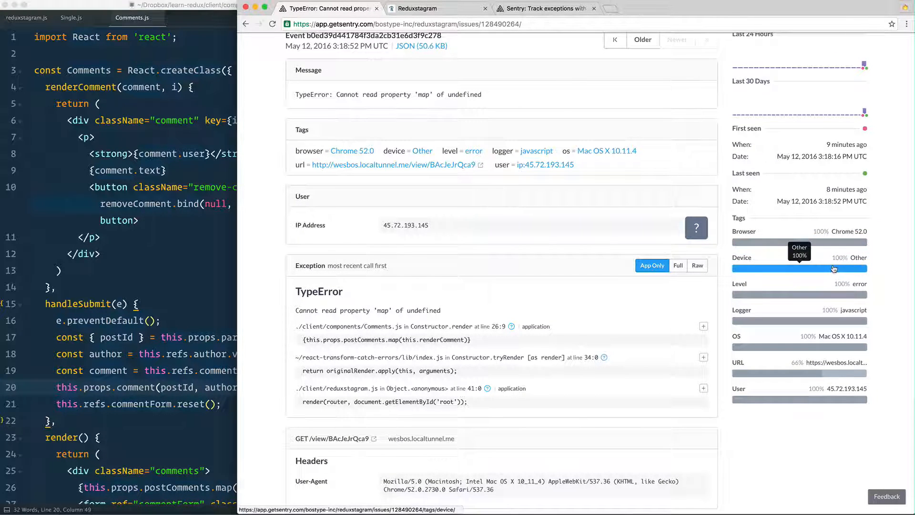
pyautogui.moveTo(849, 238)
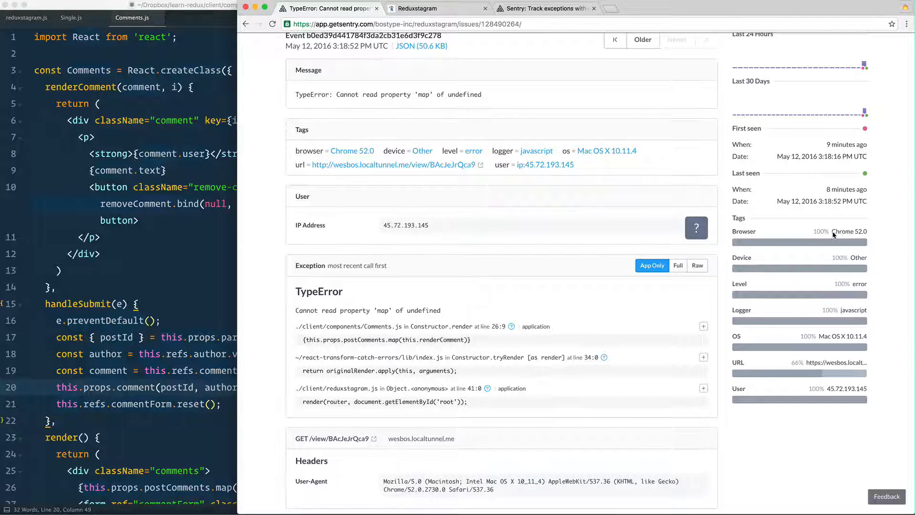
pyautogui.moveTo(771, 269)
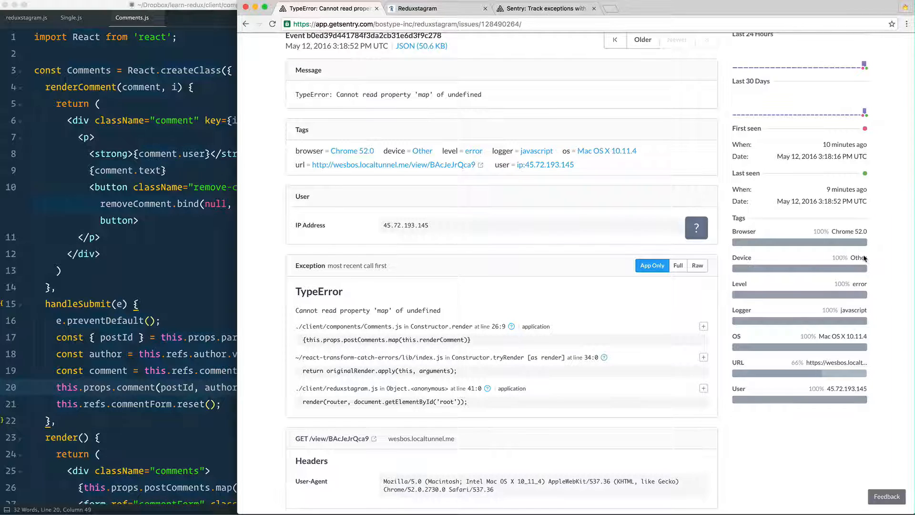
pyautogui.moveTo(800, 245)
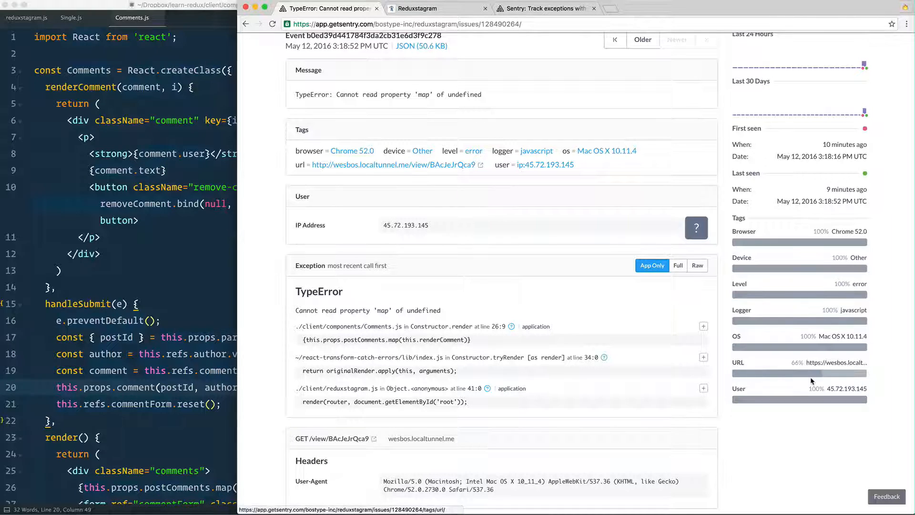
pyautogui.moveTo(835, 377)
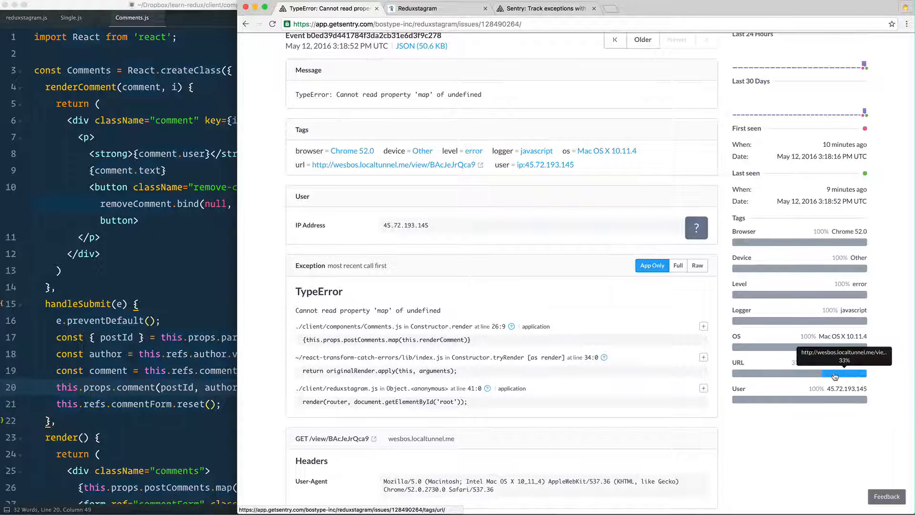
pyautogui.scroll(-3)
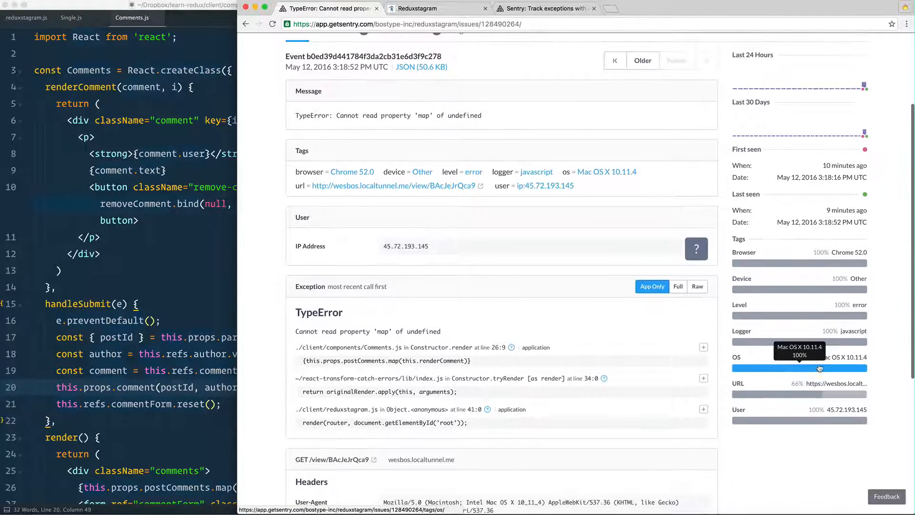
# Expand the Comments.js stack frame to reveal line 26's failing postComments.map call
pyautogui.scroll(-3)
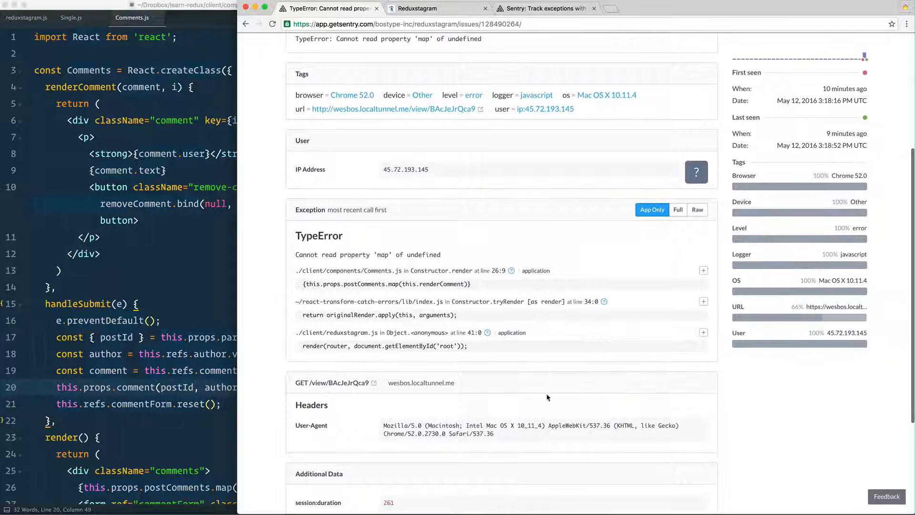
pyautogui.moveTo(513, 245)
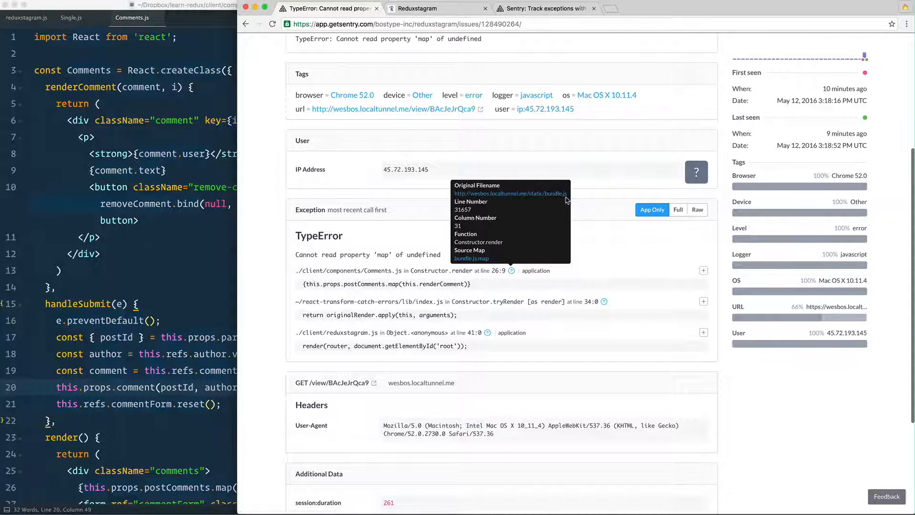
pyautogui.moveTo(546, 215)
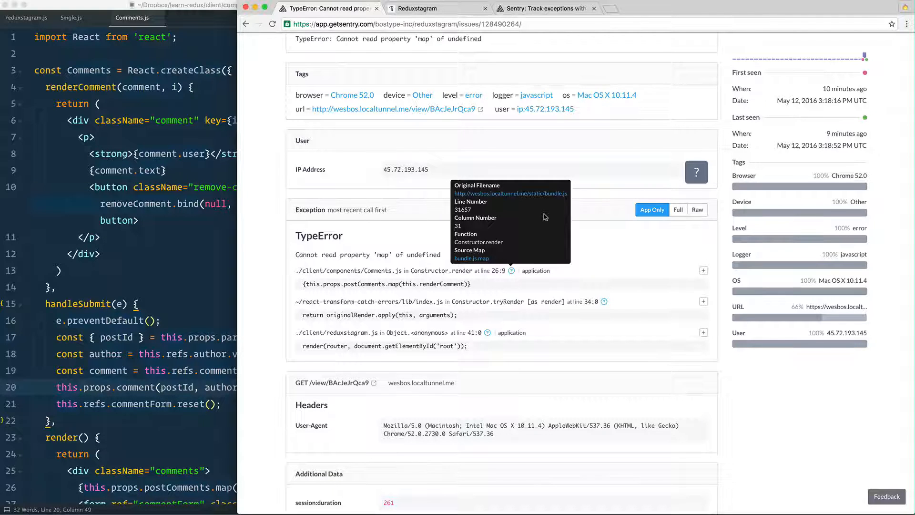
pyautogui.moveTo(406, 278)
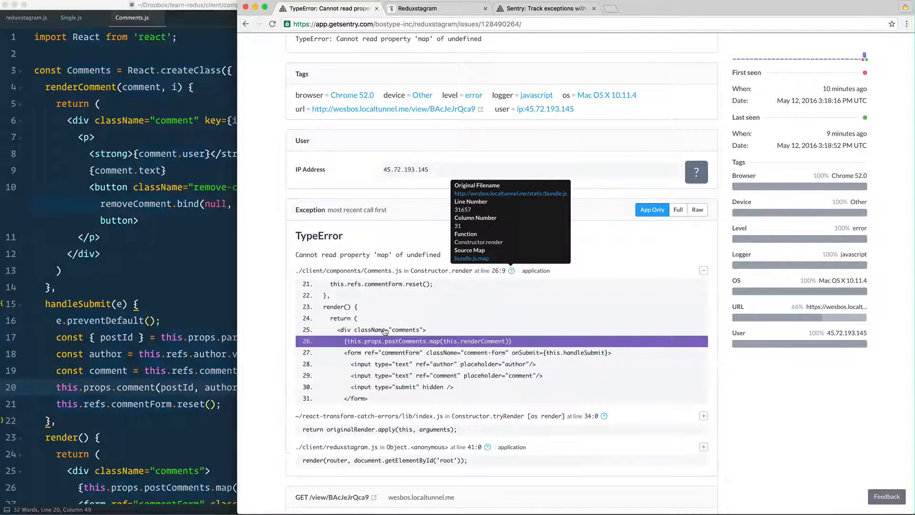
pyautogui.scroll(-3)
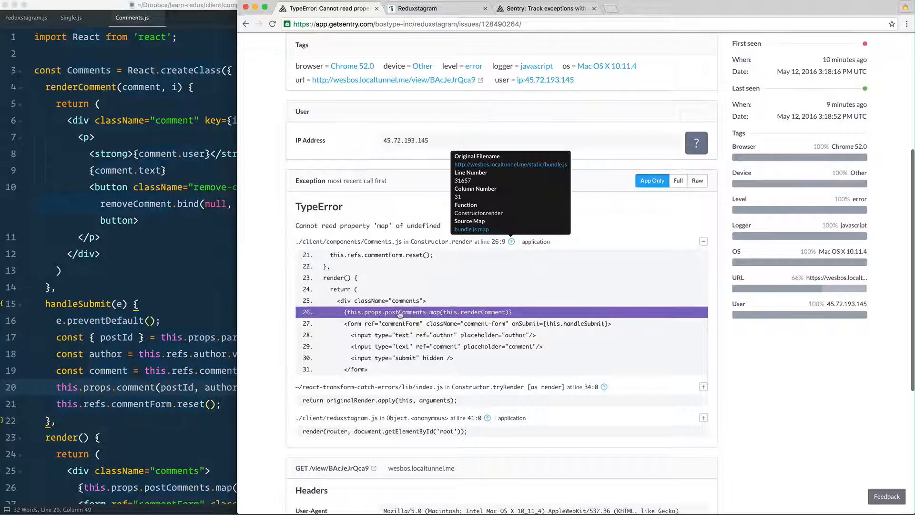
pyautogui.moveTo(432, 315)
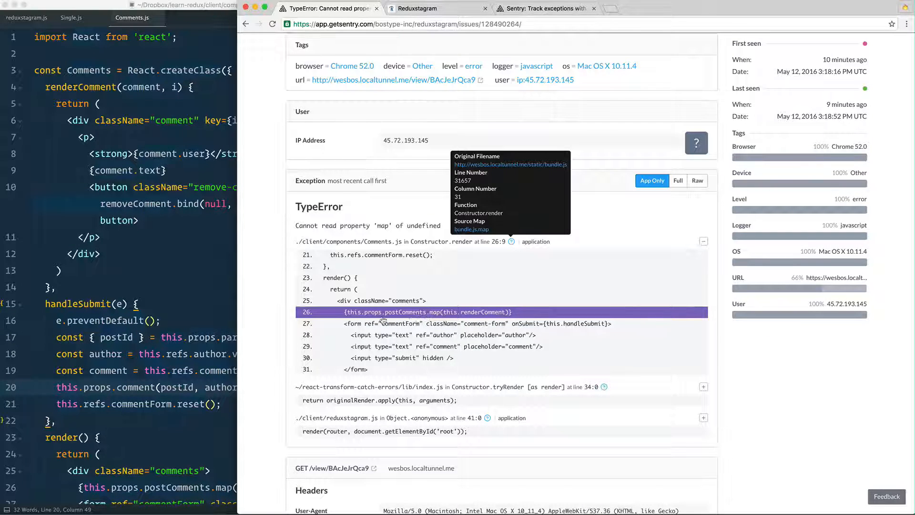
pyautogui.click(418, 9)
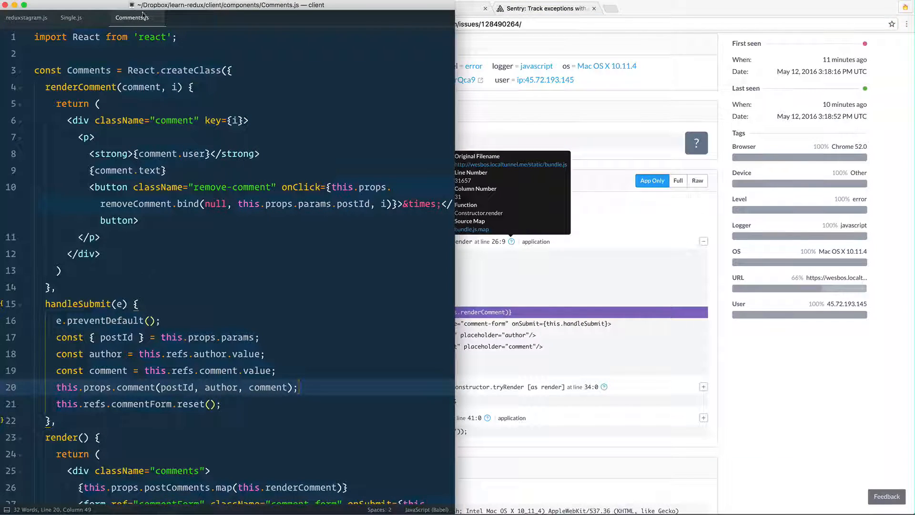
# In Single.js, default postComments to an empty array with '|| []' and save the file
pyautogui.click(70, 18)
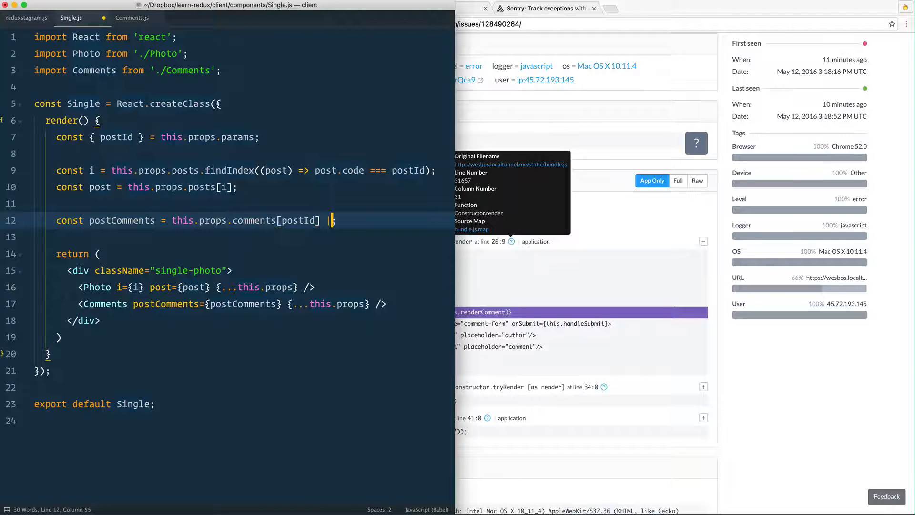
pyautogui.write('|')
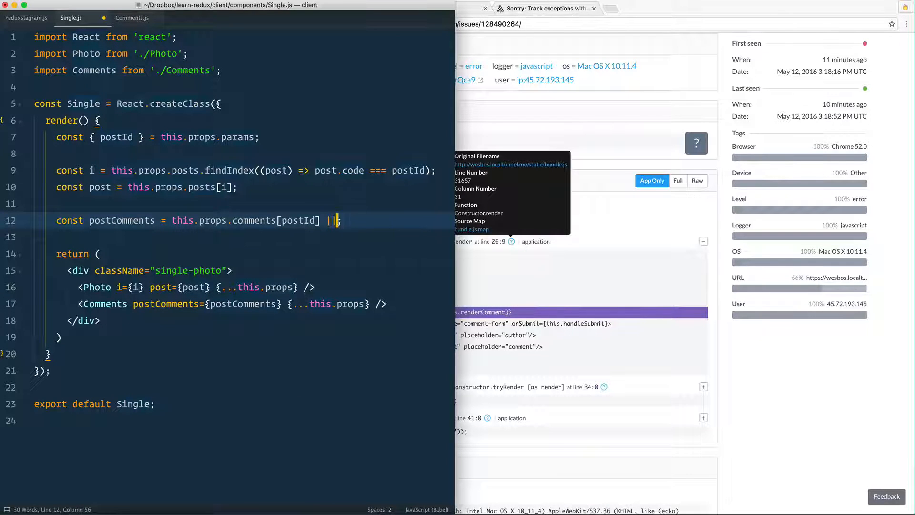
pyautogui.write('[]')
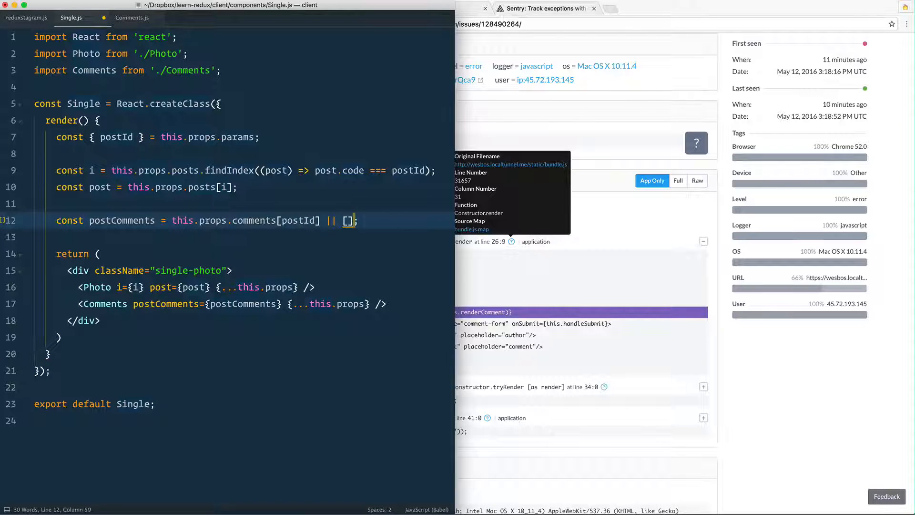
pyautogui.press('cmd+s')
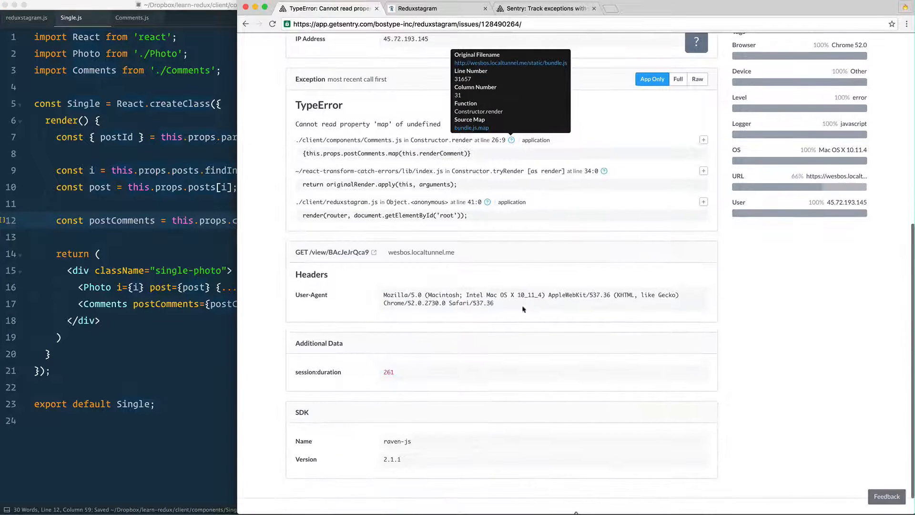
# Open the handleSubmit 'this.props.comment is not a function' TypeError from the Issues list
pyautogui.scroll(-3)
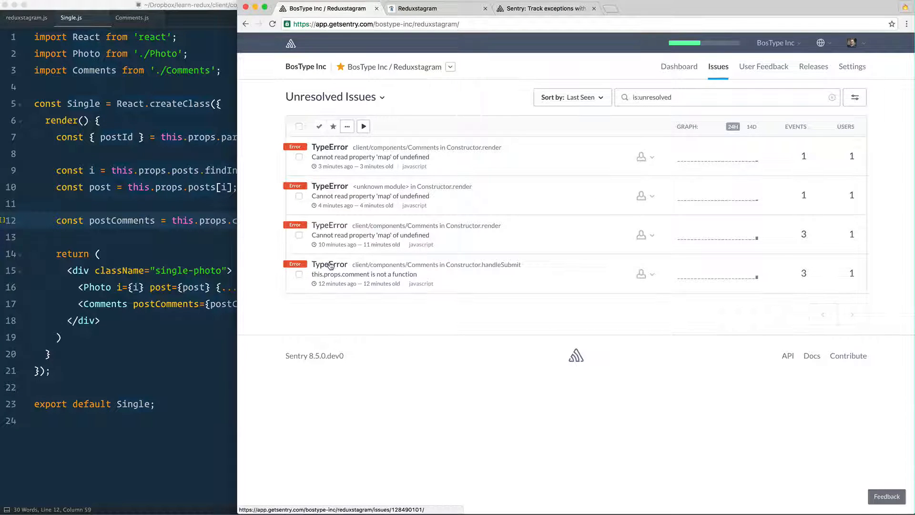
pyautogui.doubleClick(381, 275)
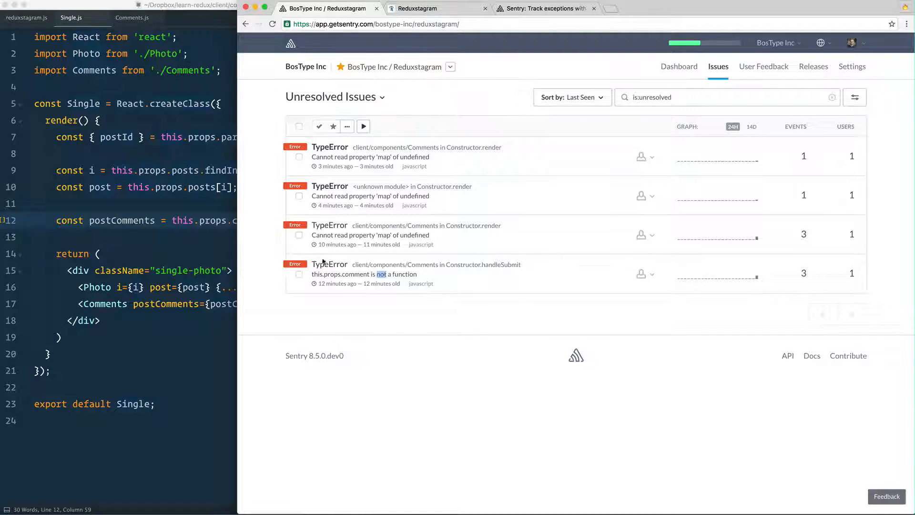
pyautogui.click(328, 264)
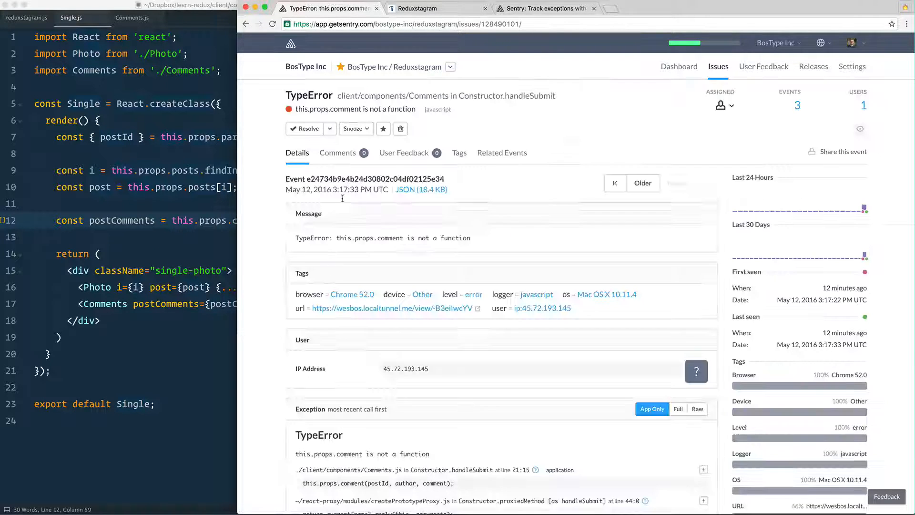
# Expand the Comments.js stack frame showing line 20's this.props.comment call
pyautogui.scroll(-3)
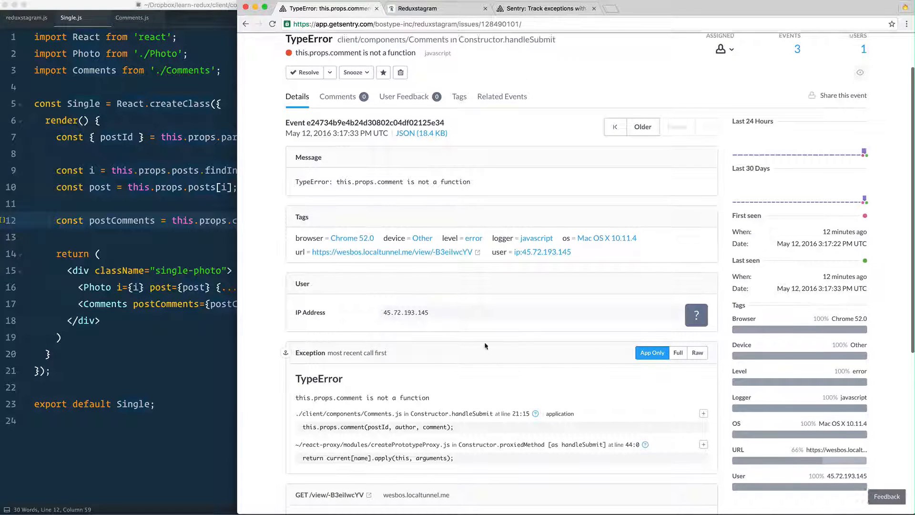
pyautogui.scroll(-3)
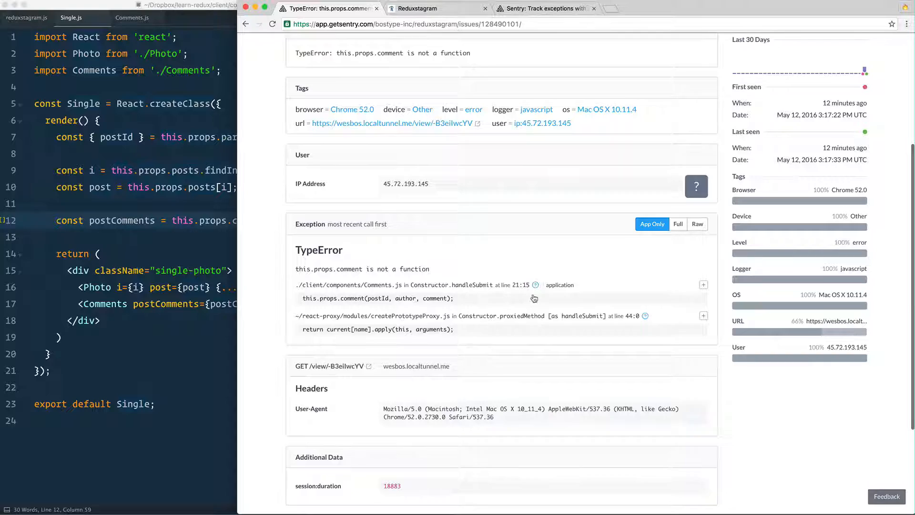
pyautogui.click(703, 285)
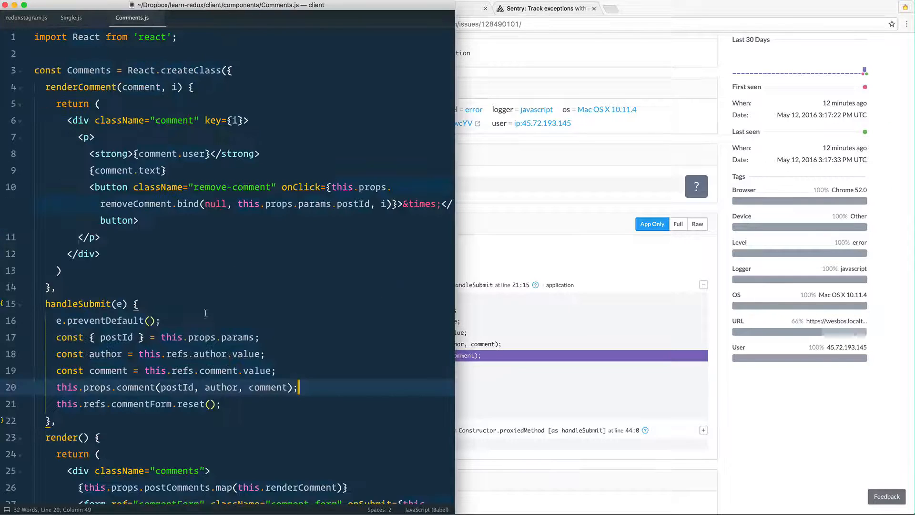
# Replace this.props.comment with this.props.addComment in Comments.js line 20
pyautogui.write('addComment')
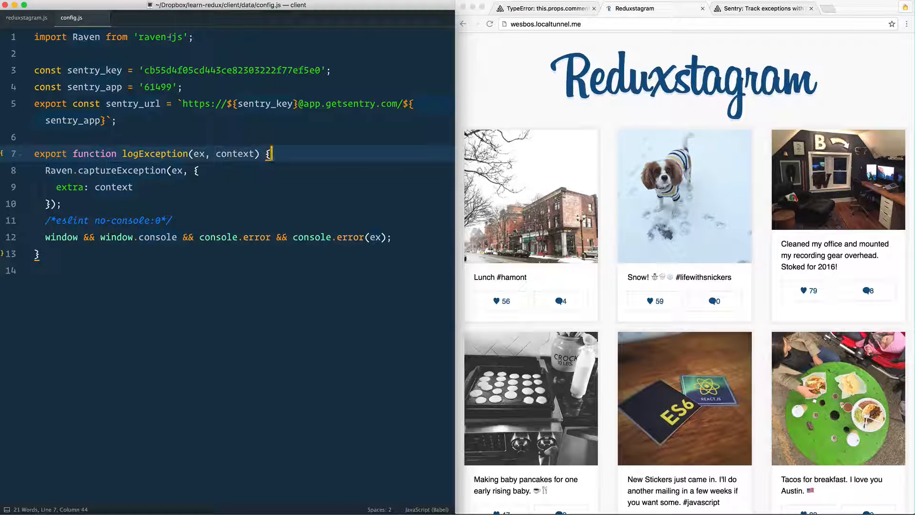
# Review config.js's logException function and exported sentry_url, then move to reduxstagram.js
pyautogui.tripleClick(112, 38)
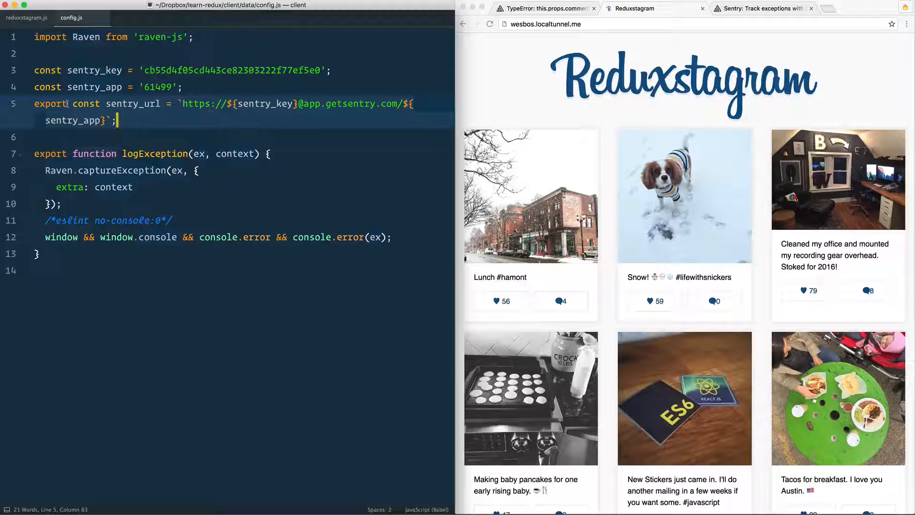
pyautogui.doubleClick(49, 103)
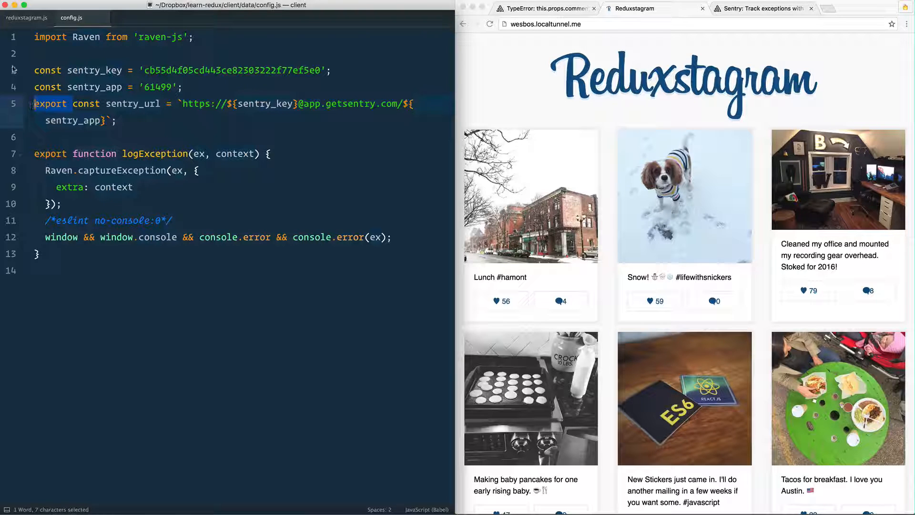
pyautogui.click(116, 187)
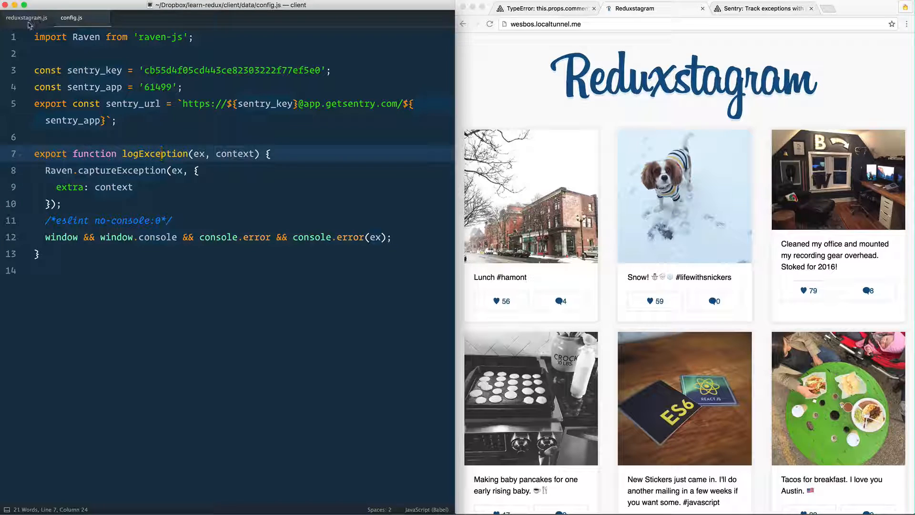
pyautogui.click(27, 17)
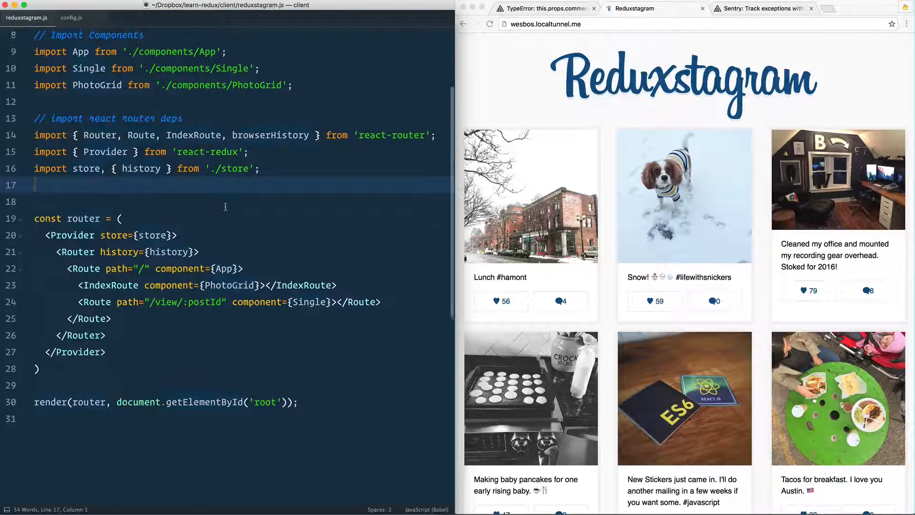
# Import Raven from 'raven-js' and sentry_url from './data/config' in reduxstagram.js
pyautogui.scroll(-3)
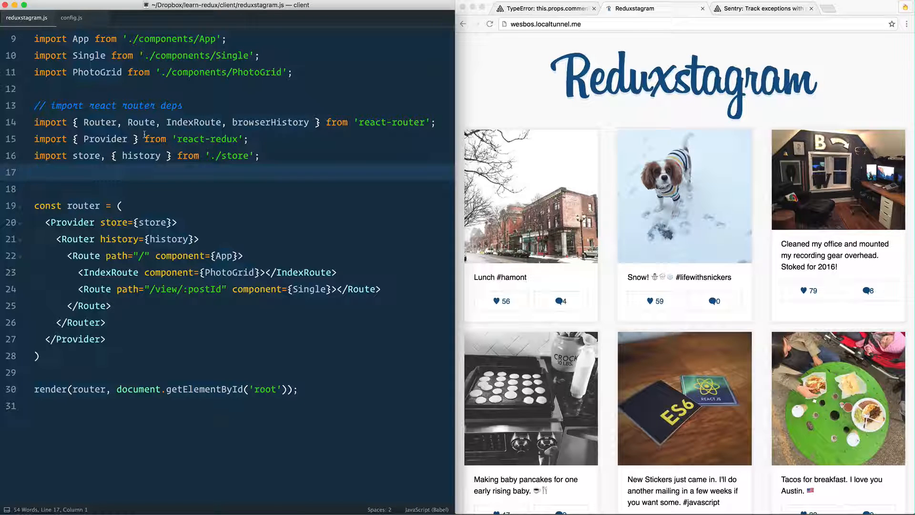
pyautogui.write('import Raven fro')
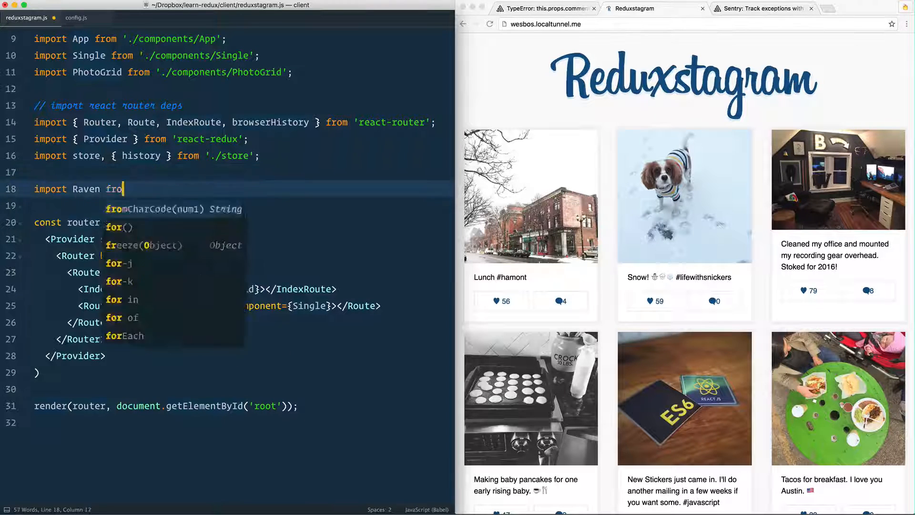
pyautogui.write("m 'raven-js';")
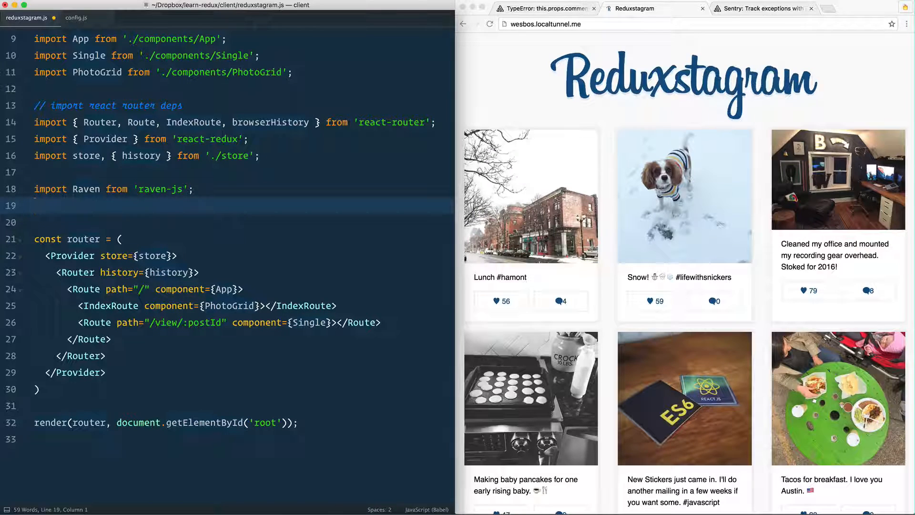
pyautogui.write("import { sentry_url } from './data/config';")
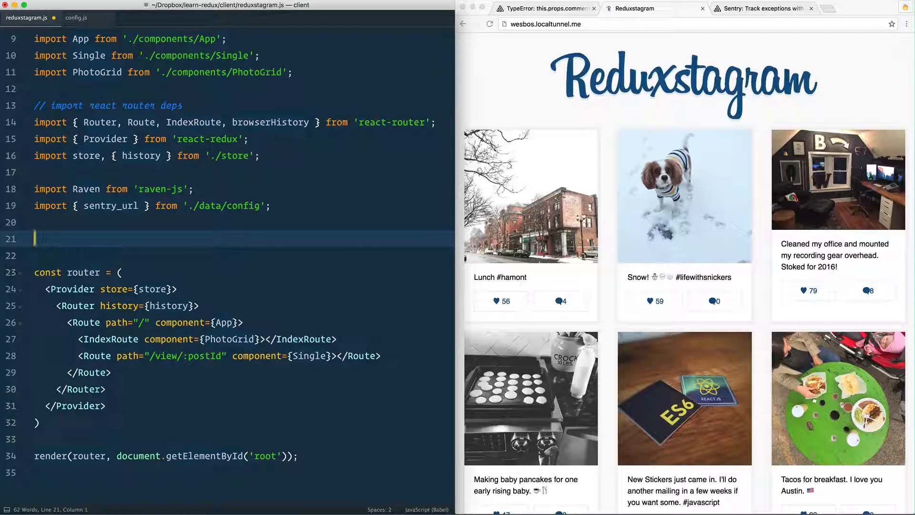
# Add Raven.config(sentry_url).install(); below the imports
pyautogui.write('Raven.config(sentry_')
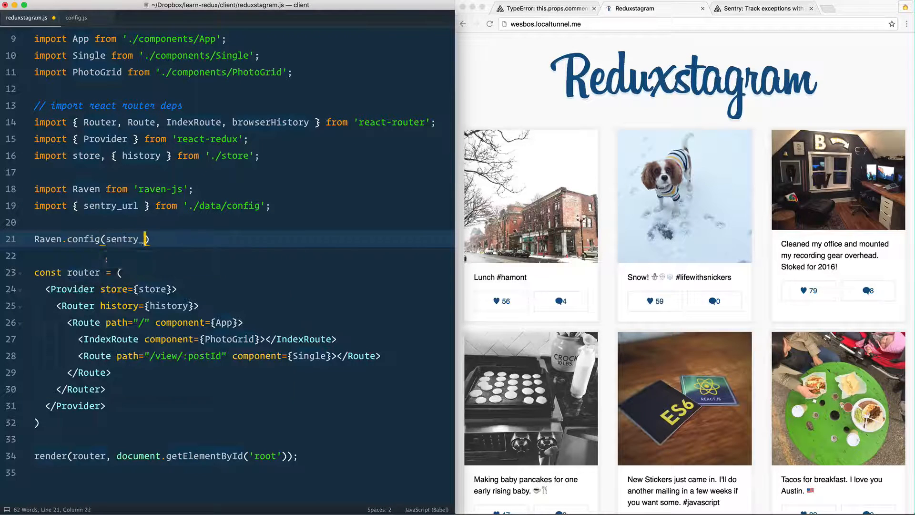
pyautogui.write('url).')
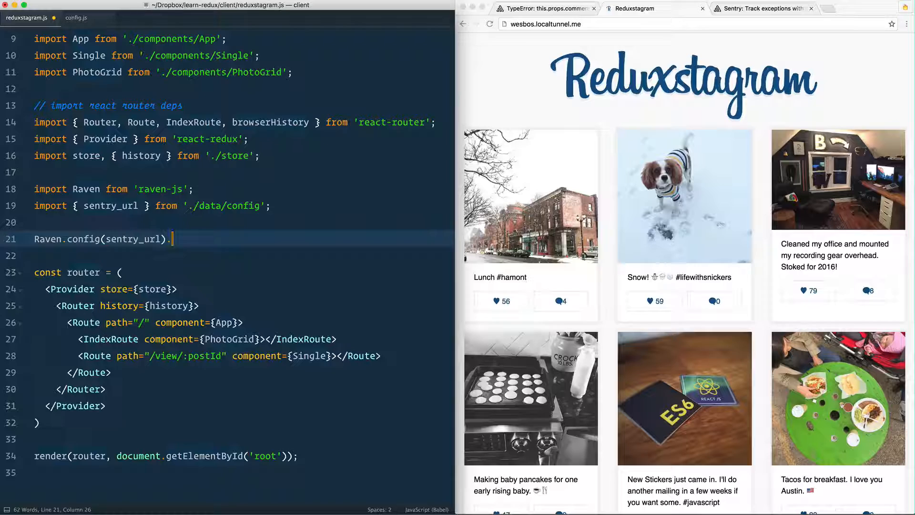
pyautogui.write('install();')
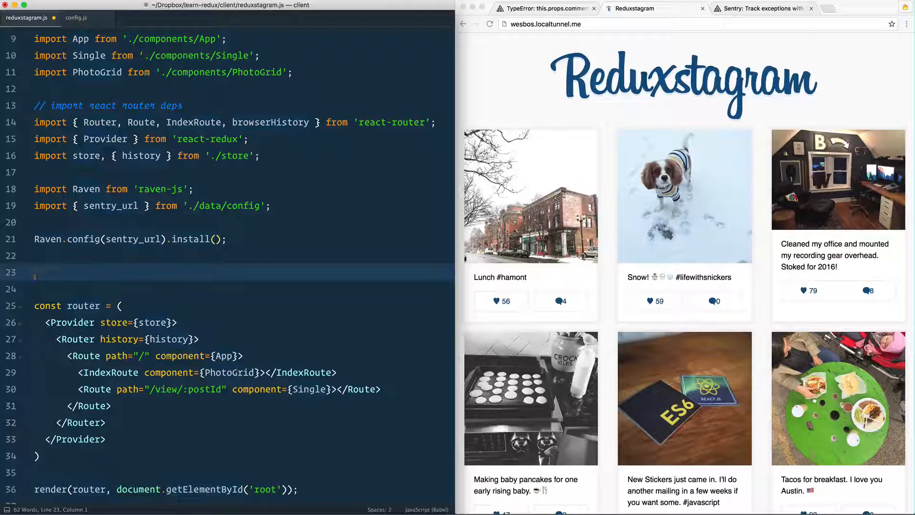
# Add console.log(window.doesNotExist.nope); to deliberately trigger an error, and save
pyautogui.write('con')
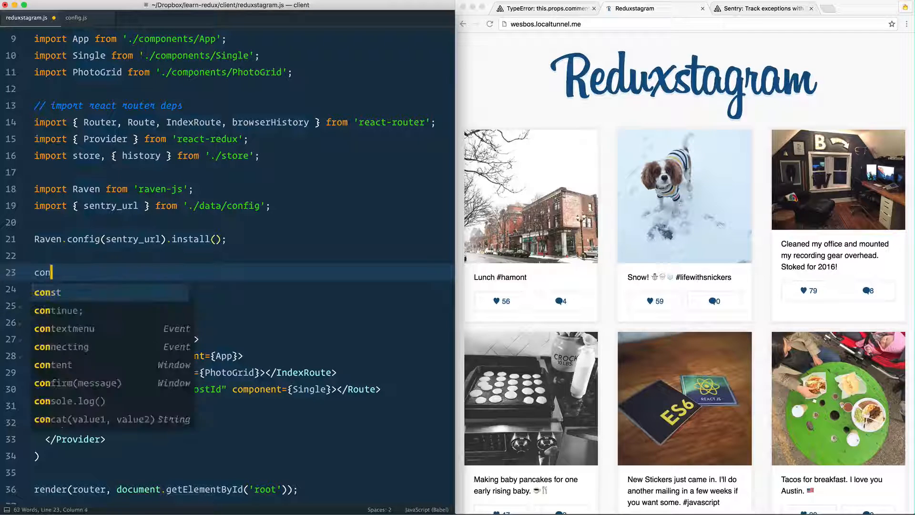
pyautogui.write('sole.log(window.d')
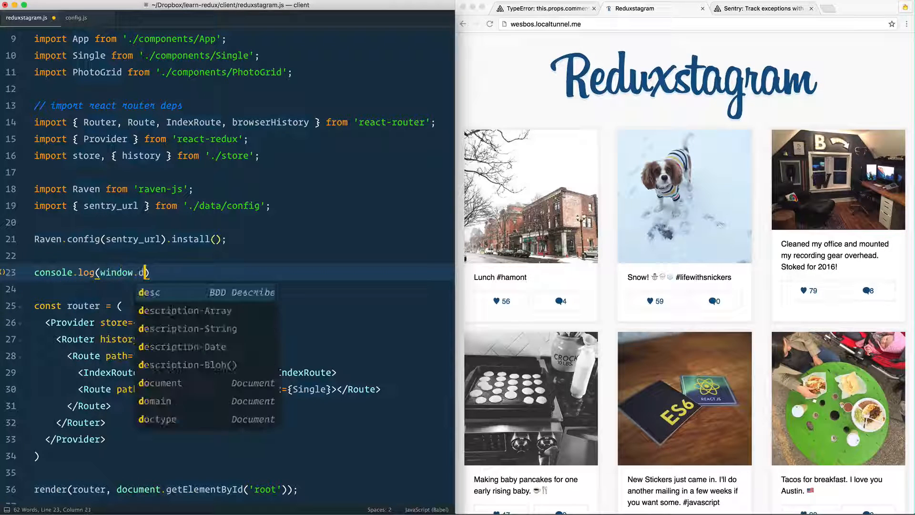
pyautogui.write('oesNotExist')
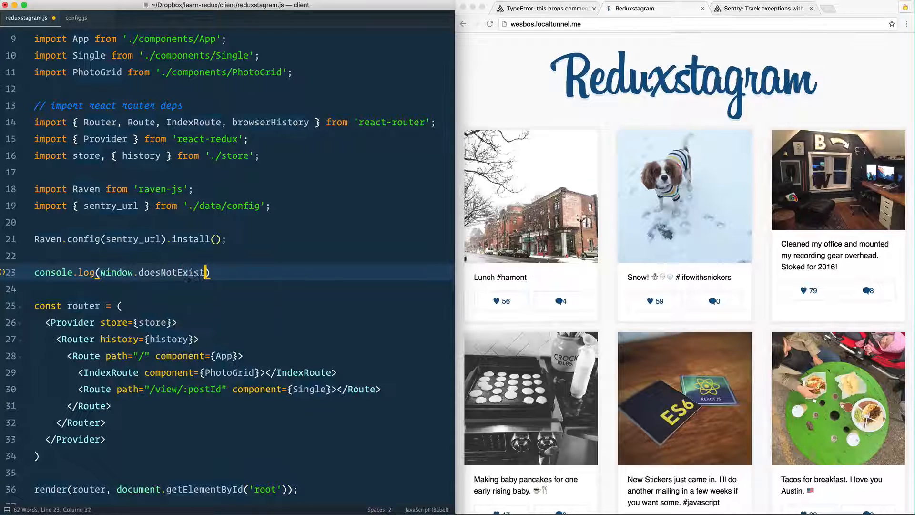
pyautogui.write('.nope)')
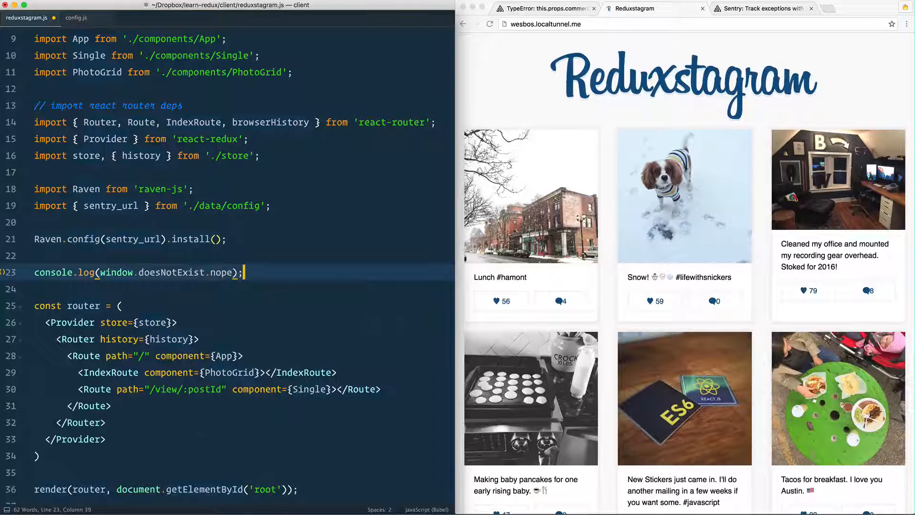
pyautogui.press('cmd+s')
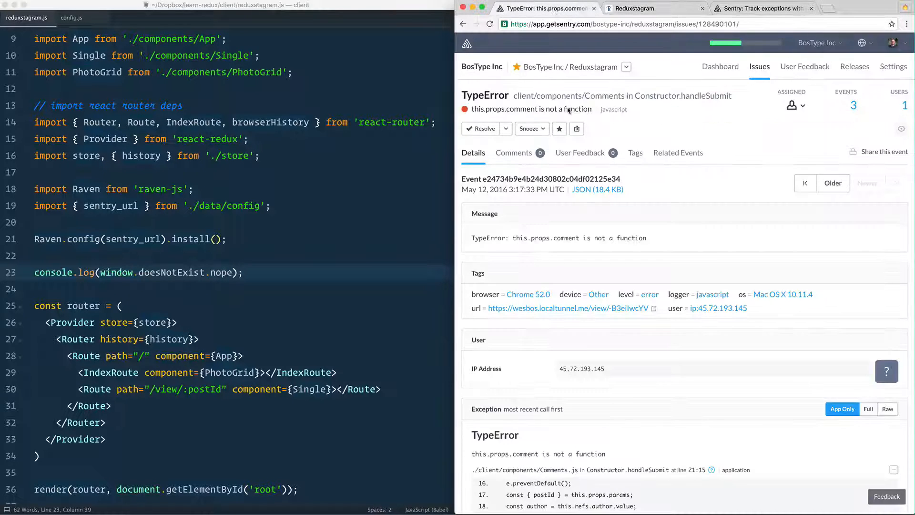
# Inspect the new 'Cannot read property nope of undefined' TypeError and return to the issues list
pyautogui.click(562, 67)
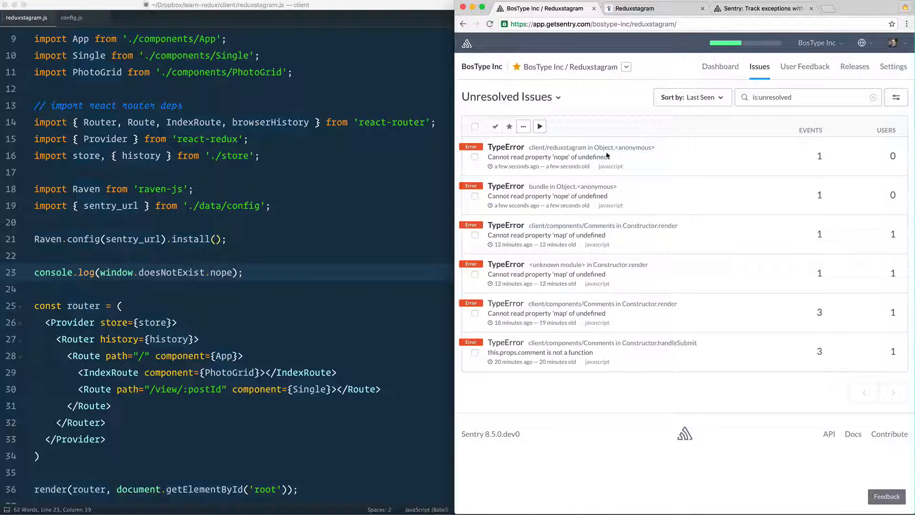
pyautogui.click(548, 146)
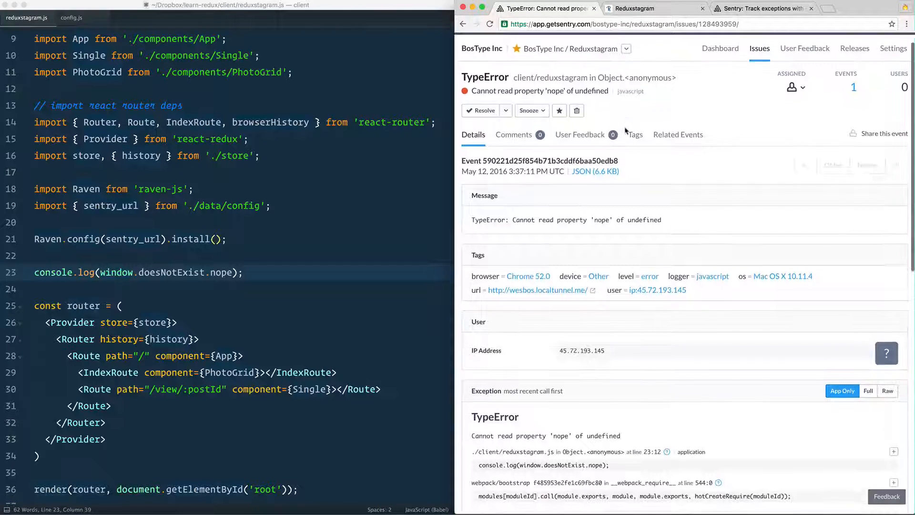
pyautogui.scroll(-3)
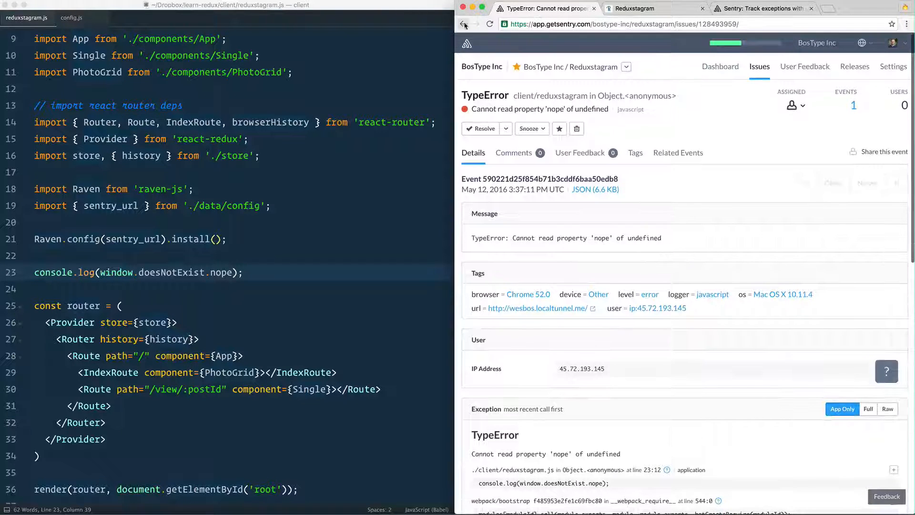
pyautogui.click(465, 24)
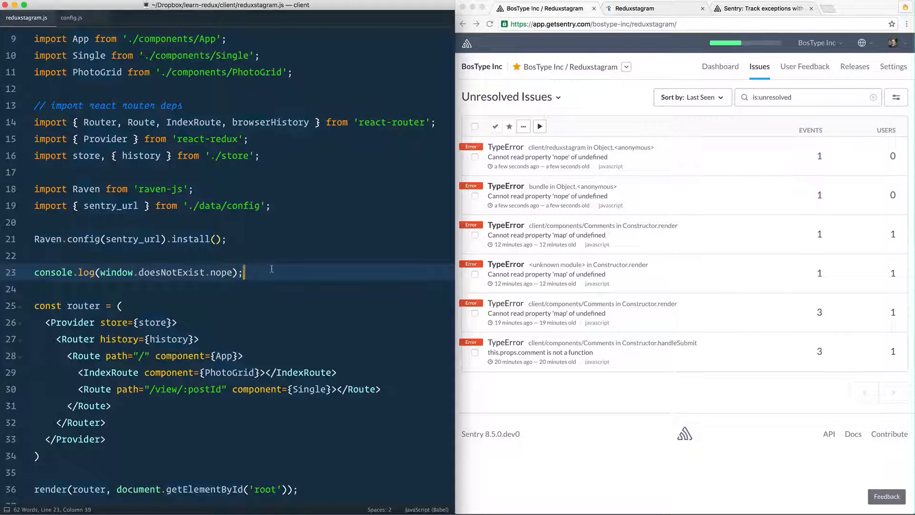
pyautogui.moveTo(276, 263)
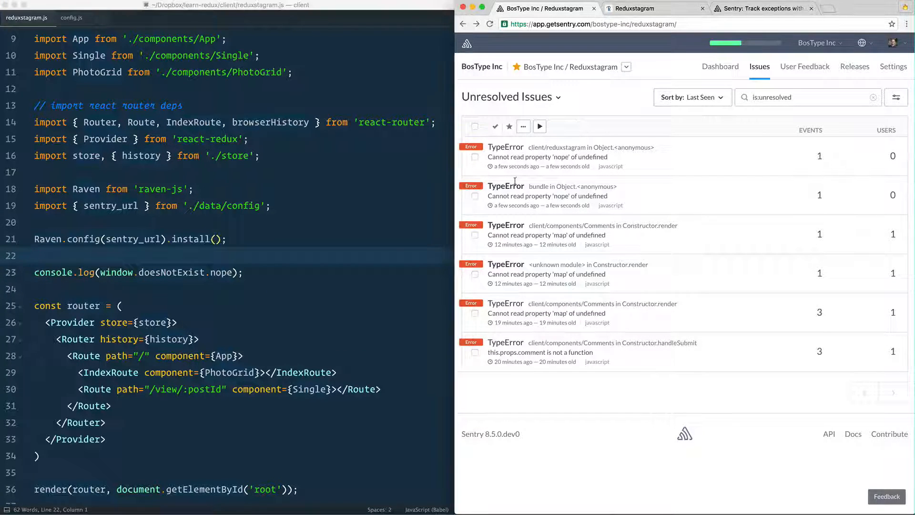
pyautogui.moveTo(533, 297)
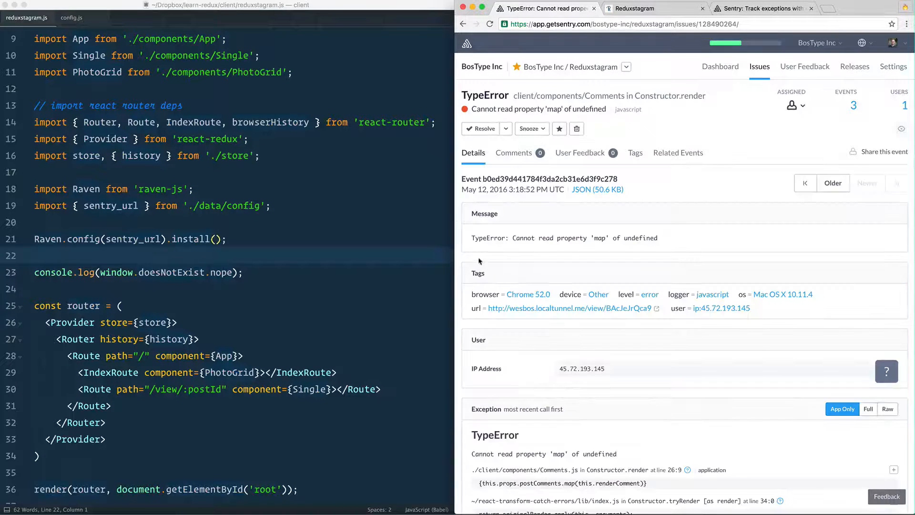
pyautogui.scroll(-3)
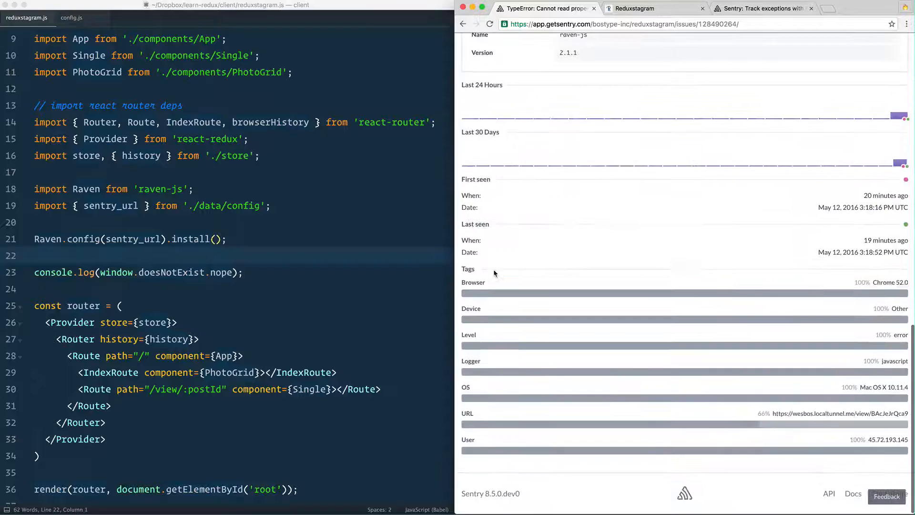
pyautogui.moveTo(492, 401)
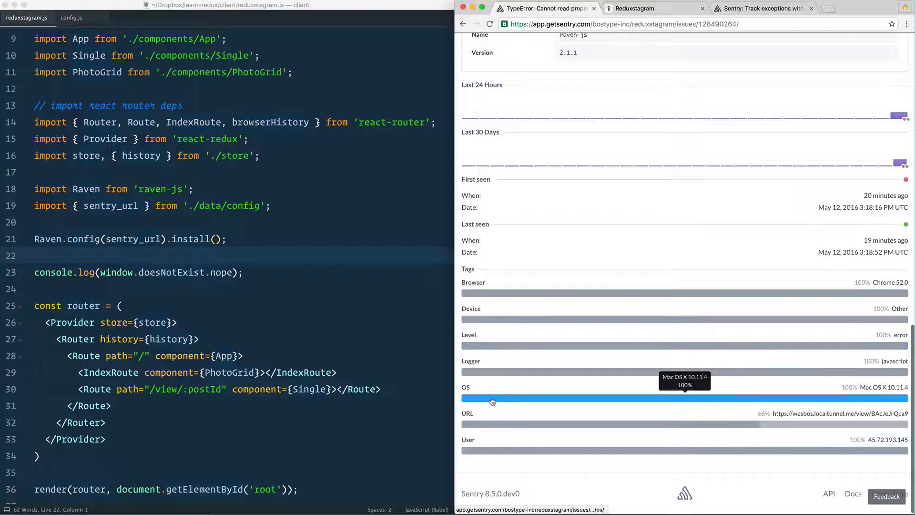
pyautogui.moveTo(503, 365)
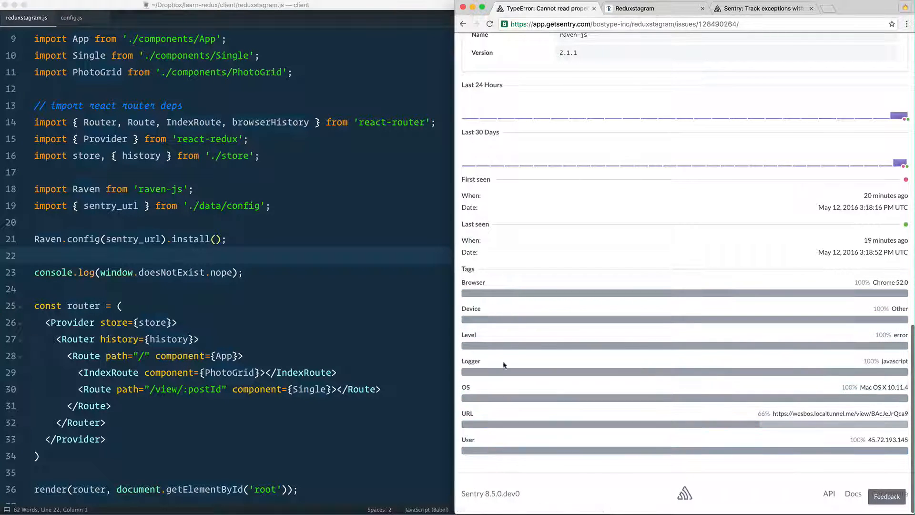
pyautogui.moveTo(548, 373)
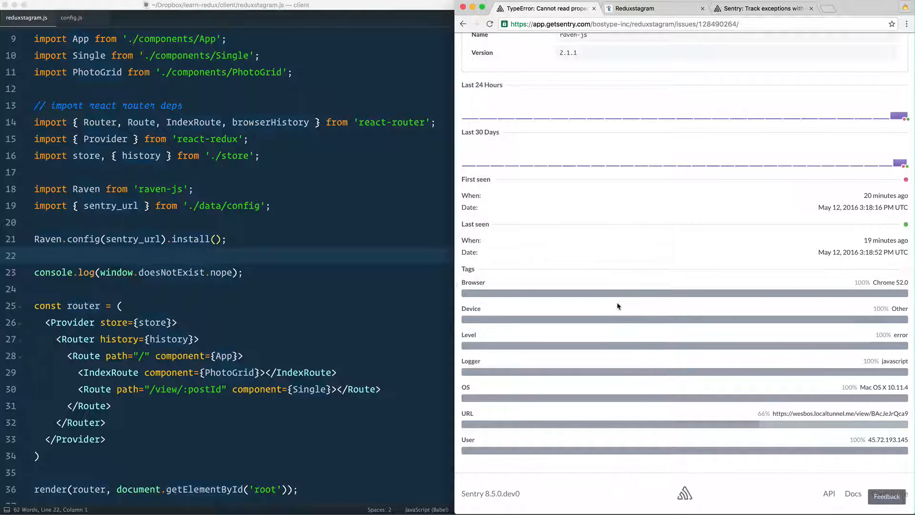
pyautogui.moveTo(580, 293)
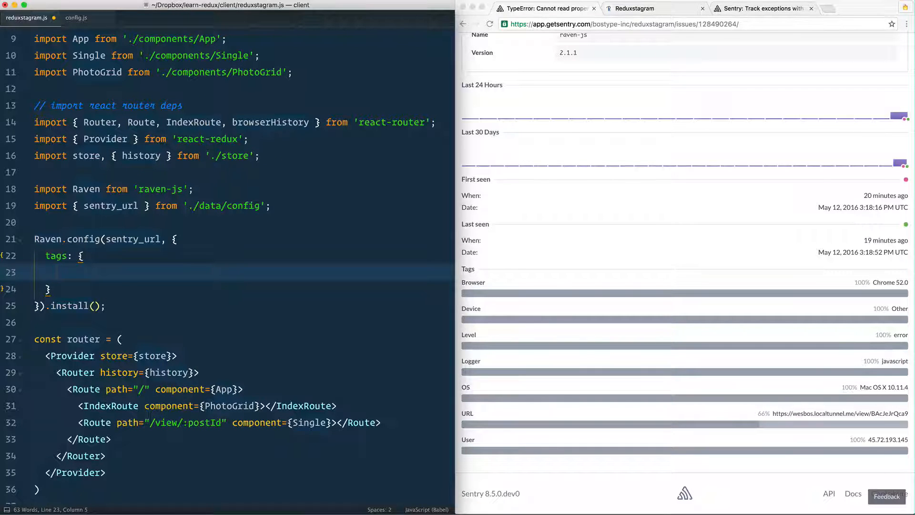
# Add tags git_commit 'asdfas9d08f' and userLevel 'editor' to Raven.config
pyautogui.write("git_commit: '")
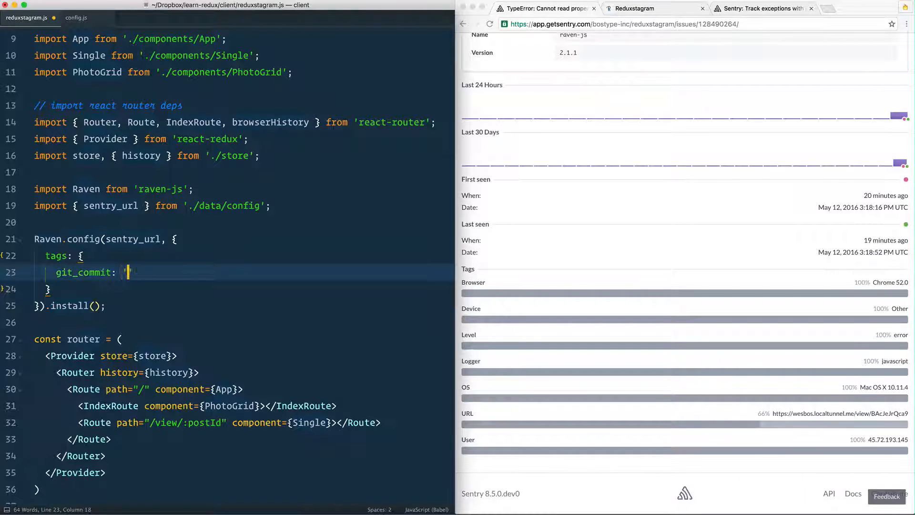
pyautogui.write("'asdfas9d08f',")
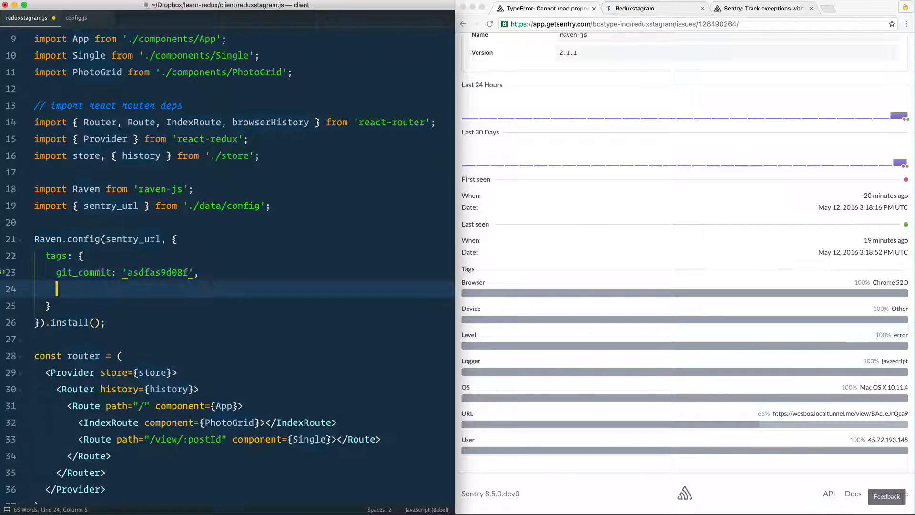
pyautogui.write('user_')
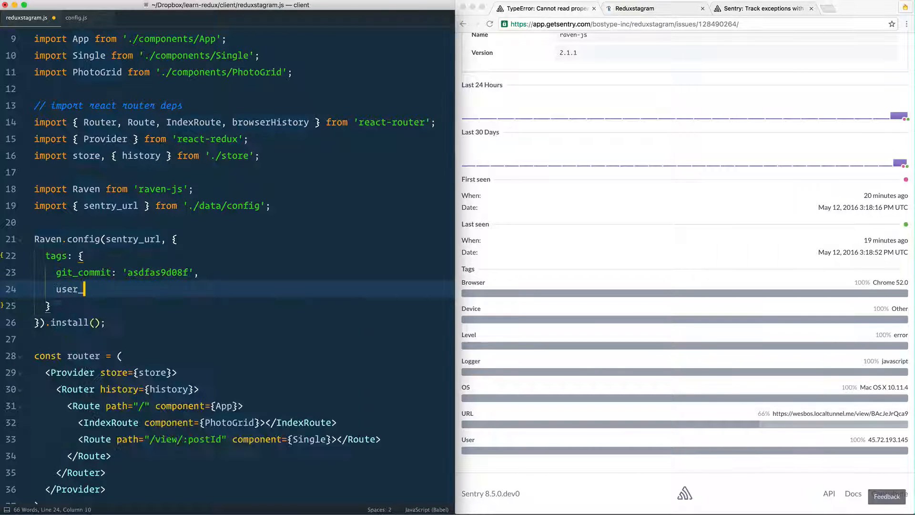
pyautogui.write("Level: '")
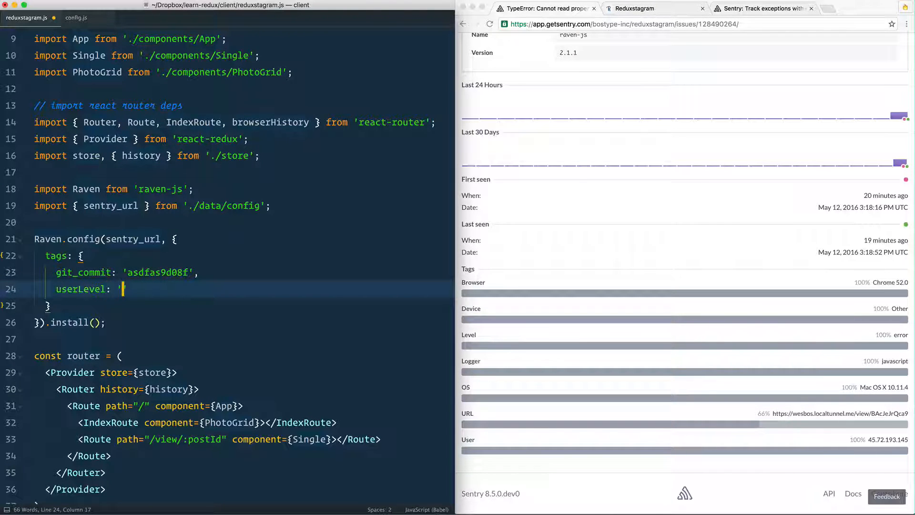
pyautogui.write("editor'")
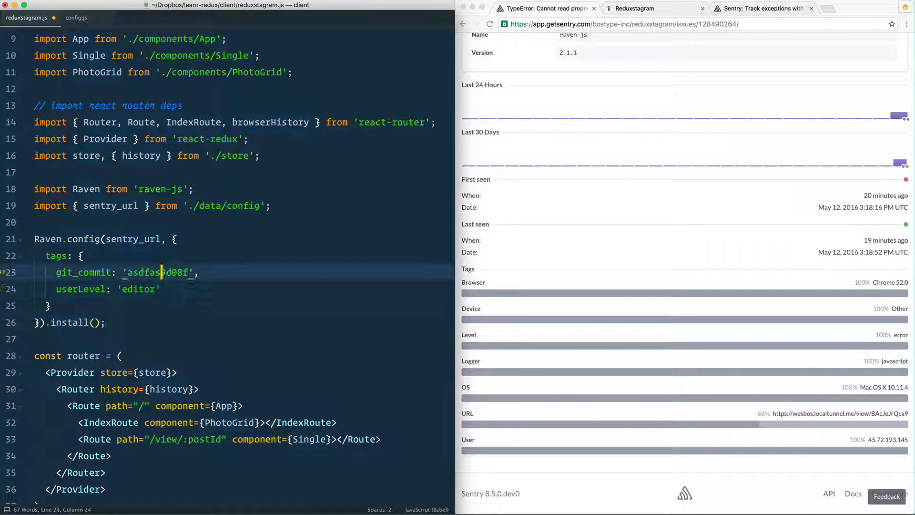
# Add a test line console.log(window.user.doesNotExist); to trigger an error
pyautogui.write('console.log()')
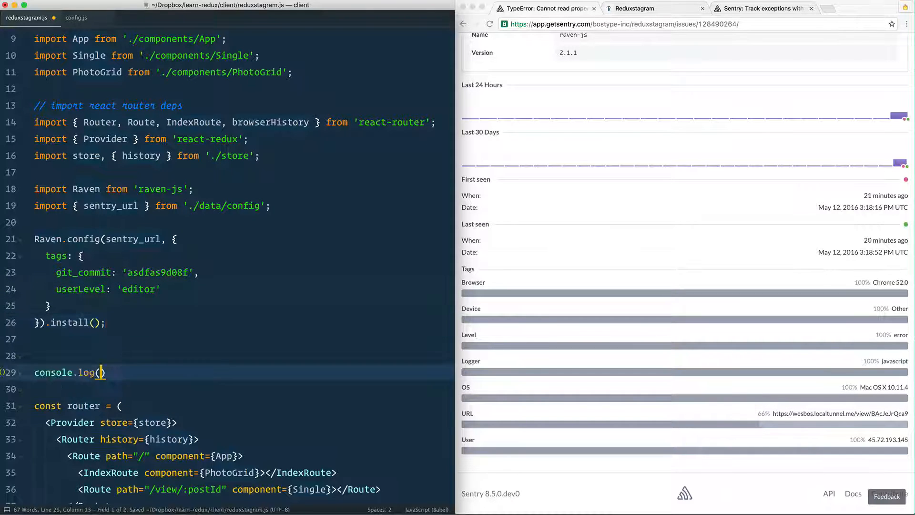
pyautogui.write('window.')
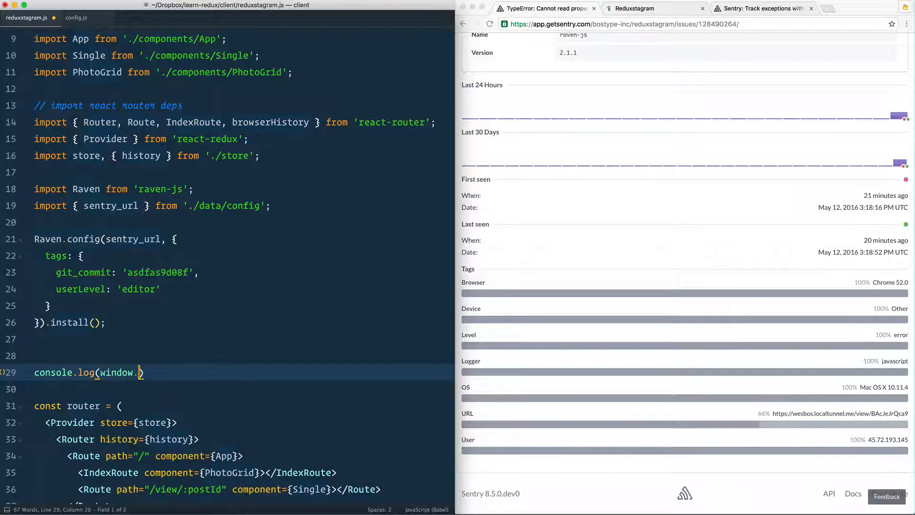
pyautogui.write('user.doesNotE')
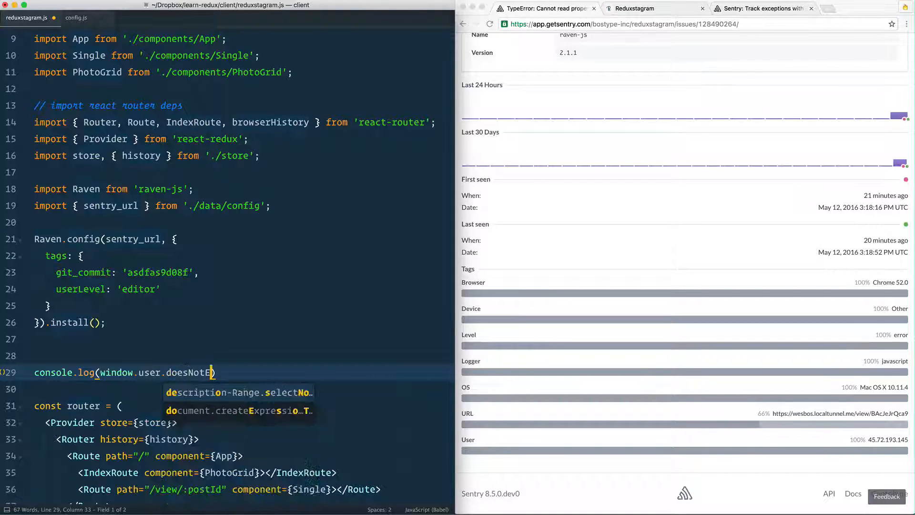
pyautogui.write('xist);')
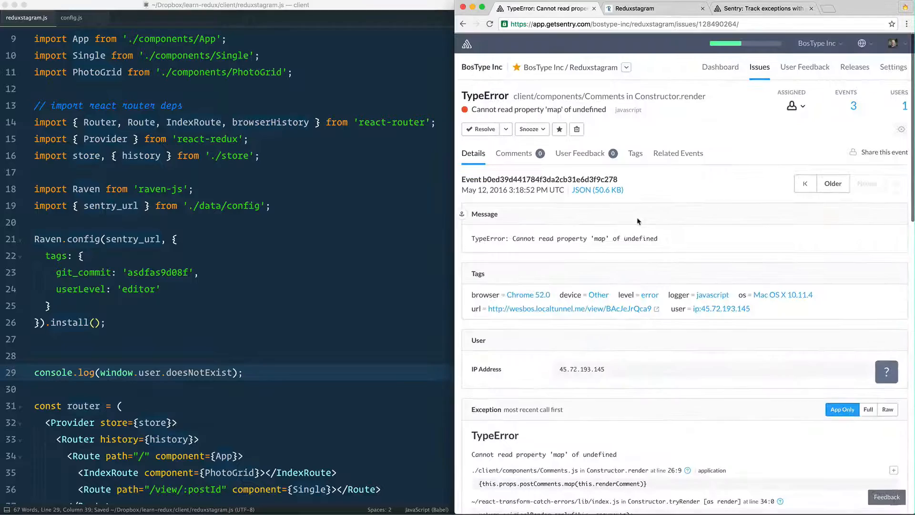
# Inspect the new doesNotExist TypeError issue and its git_commit and userLevel tags in Sentry
pyautogui.click(635, 8)
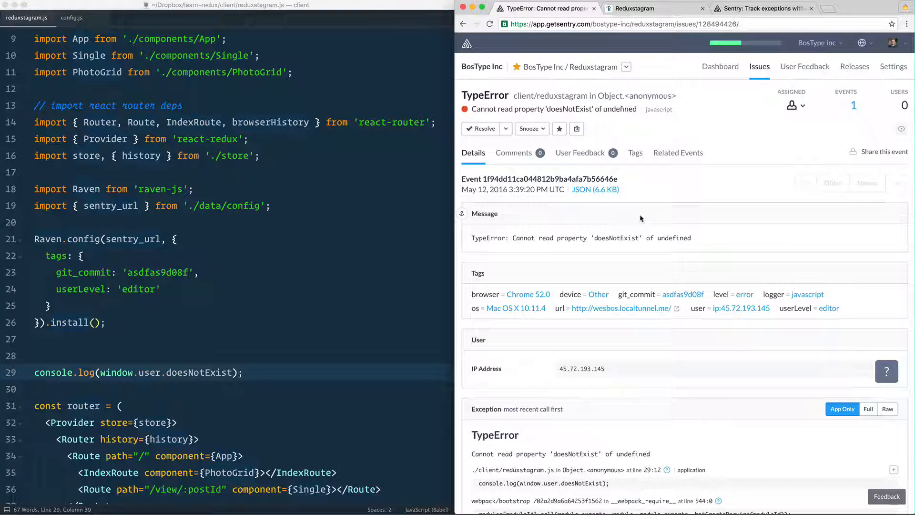
pyautogui.scroll(-3)
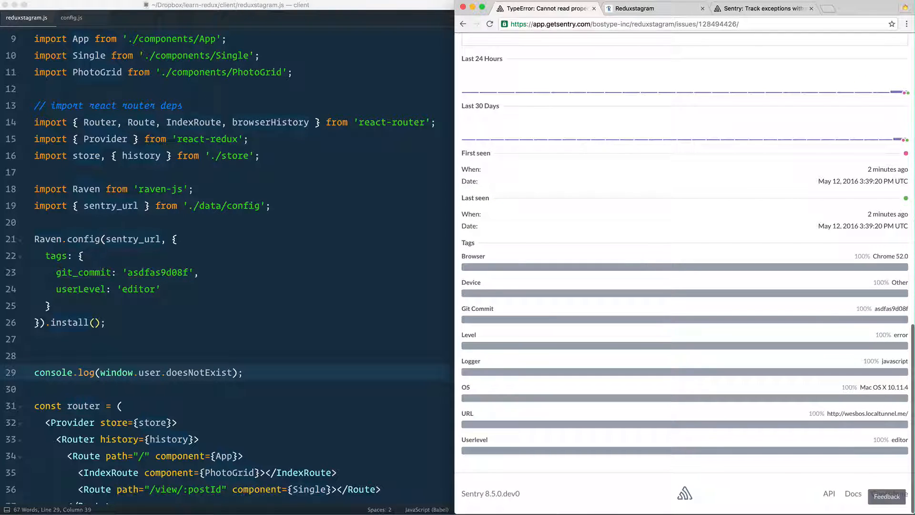
pyautogui.moveTo(487, 457)
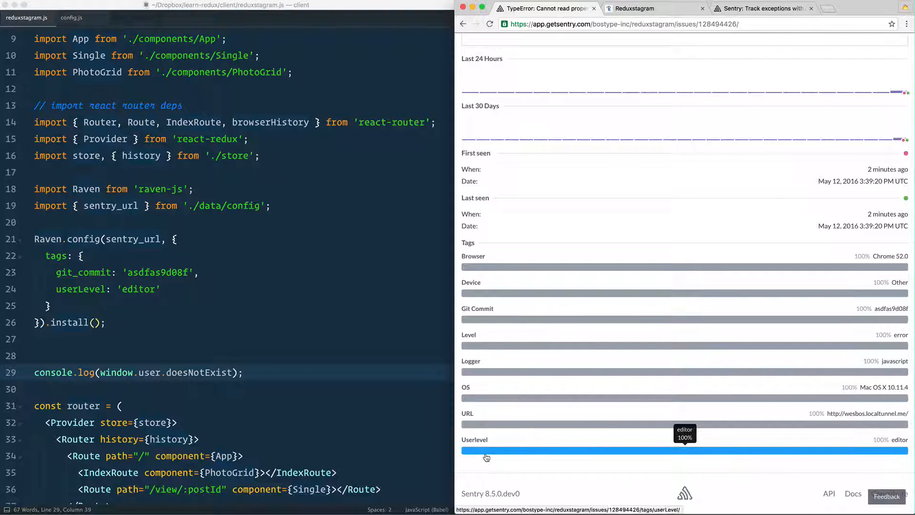
pyautogui.moveTo(678, 341)
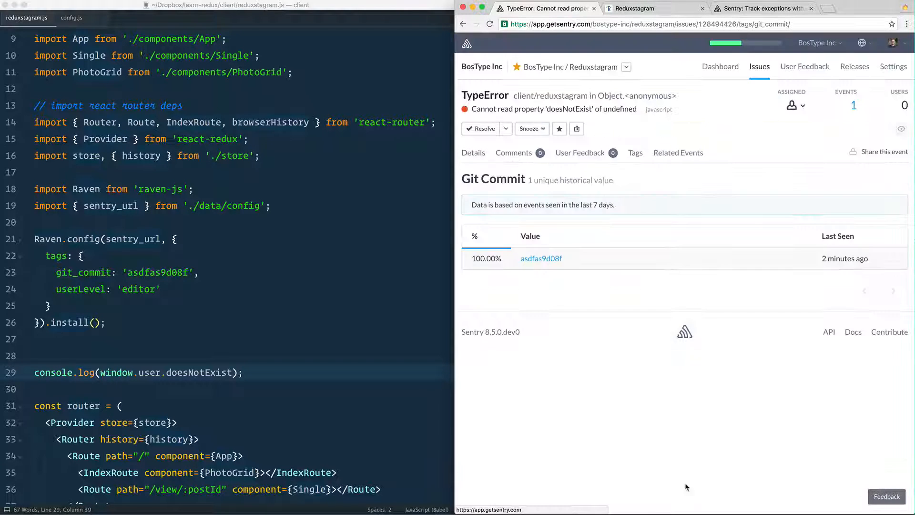
pyautogui.moveTo(588, 299)
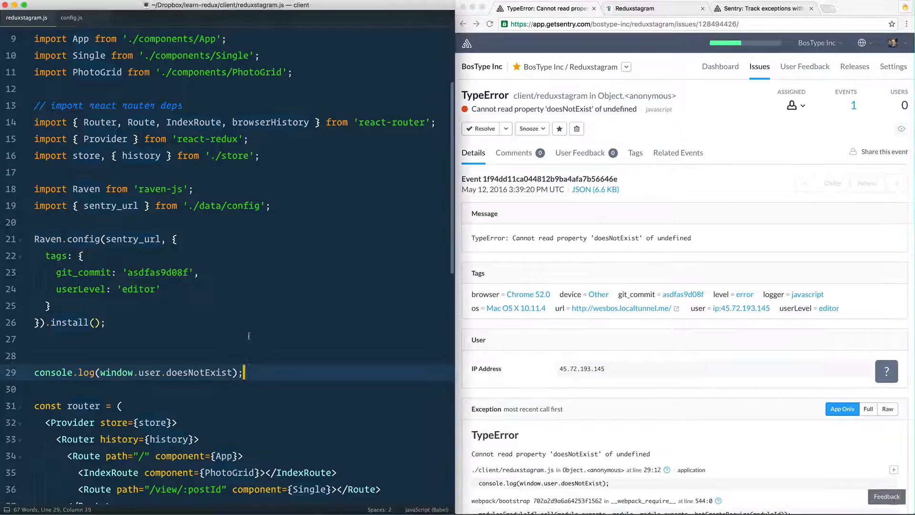
pyautogui.scroll(-3)
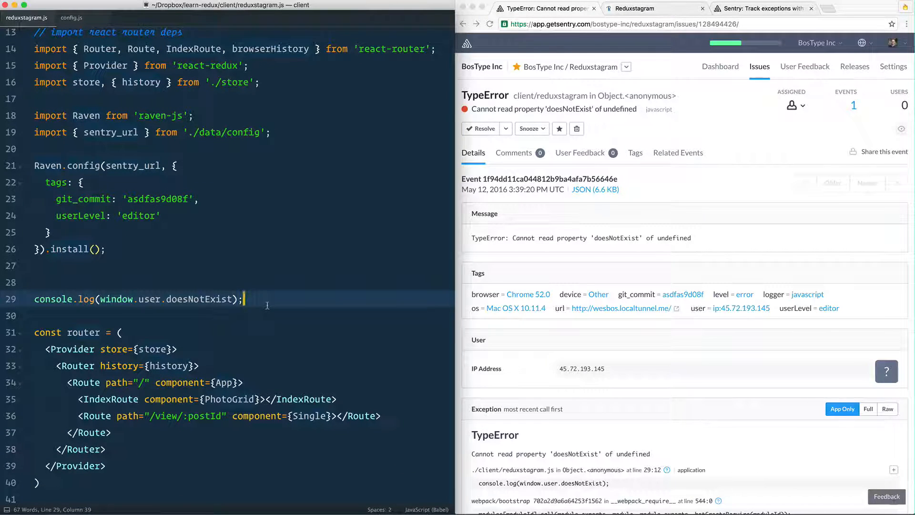
pyautogui.click(71, 17)
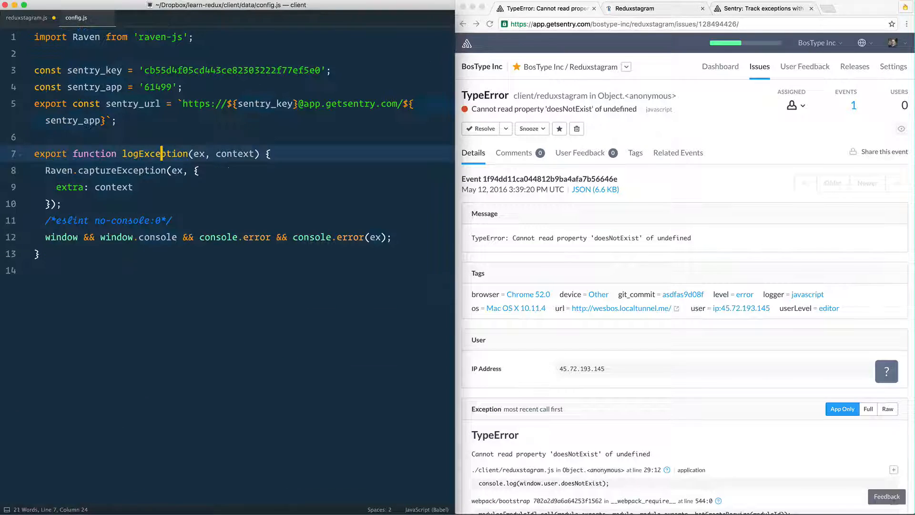
pyautogui.doubleClick(155, 153)
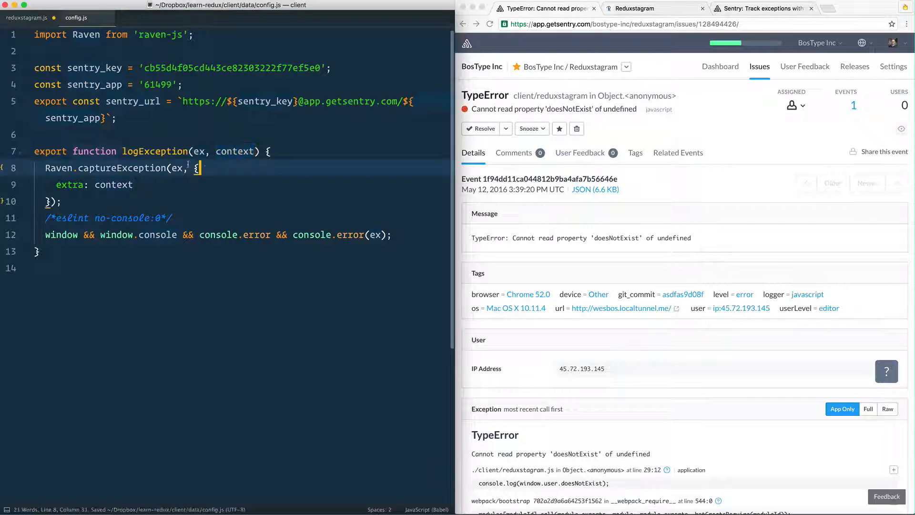
pyautogui.click(27, 18)
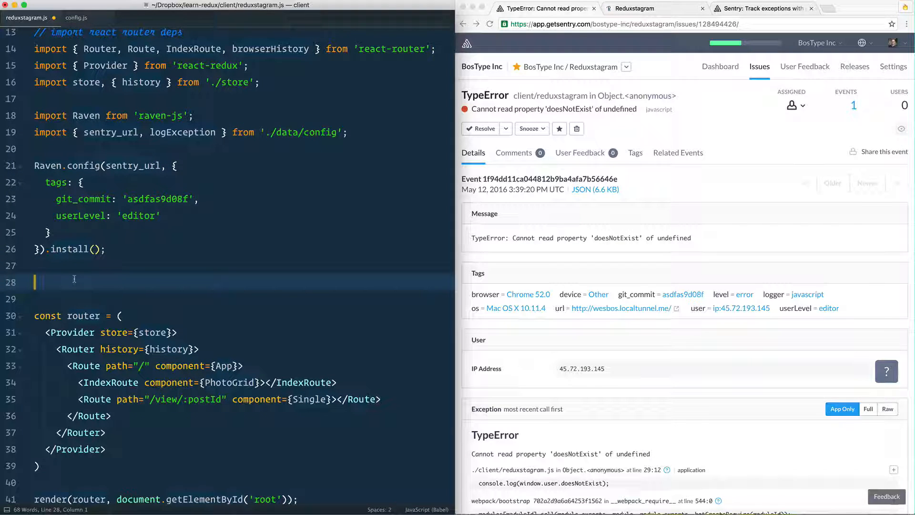
pyautogui.write("logException(new Error('download failed!'), {")
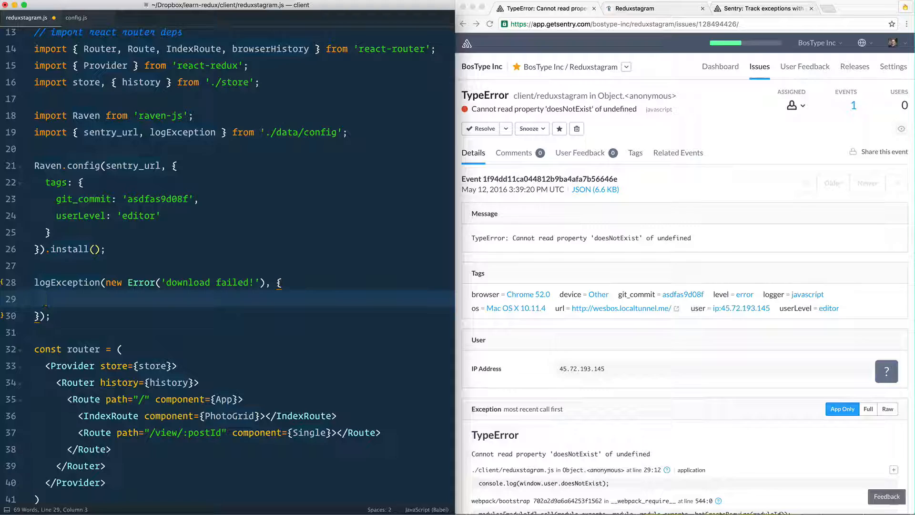
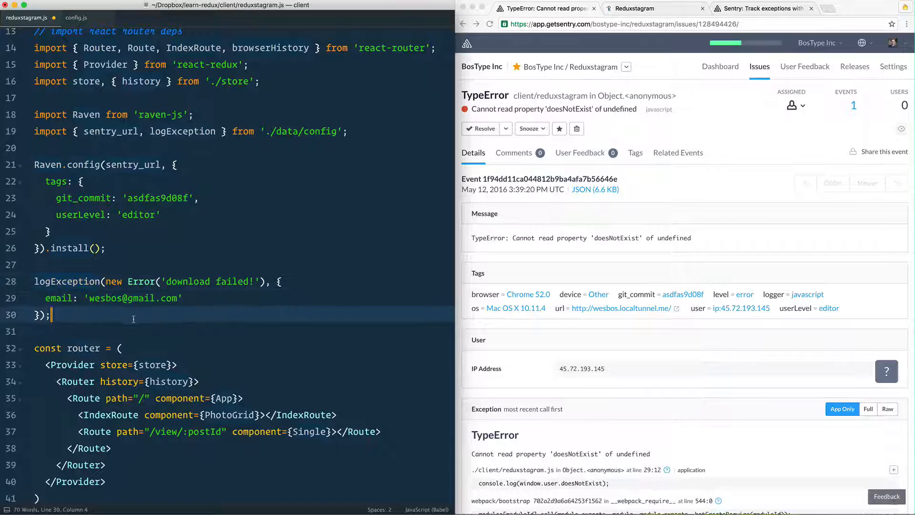
# Add console.log(store.doesNot.nope()) below the logException call
pyautogui.press('enter')
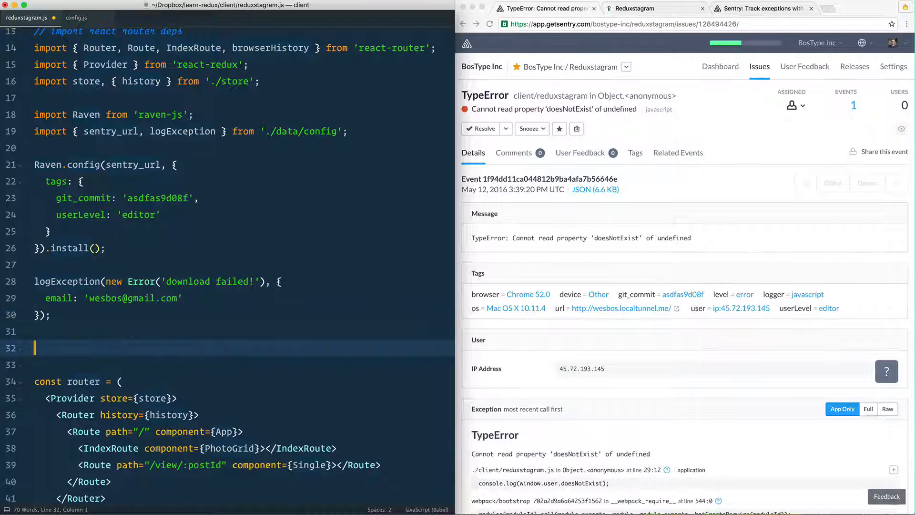
pyautogui.write('console.log(store.doesNot.nope())')
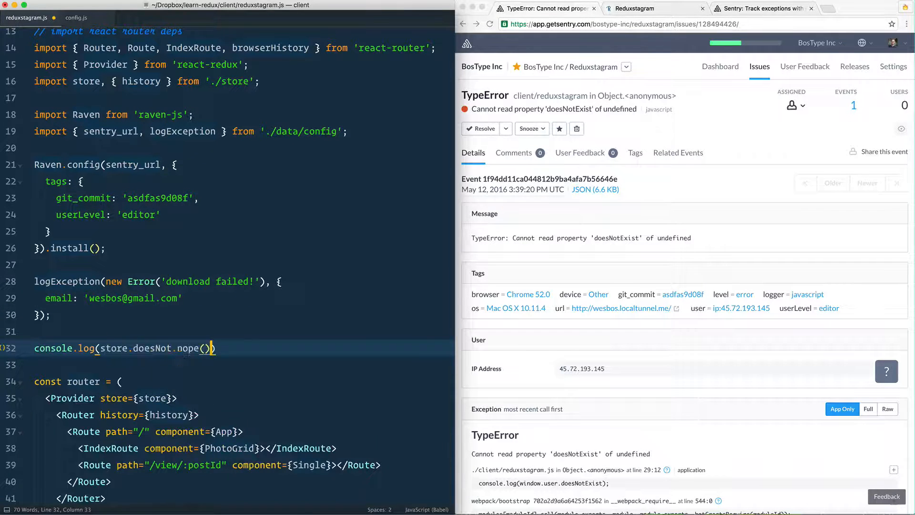
pyautogui.click(636, 9)
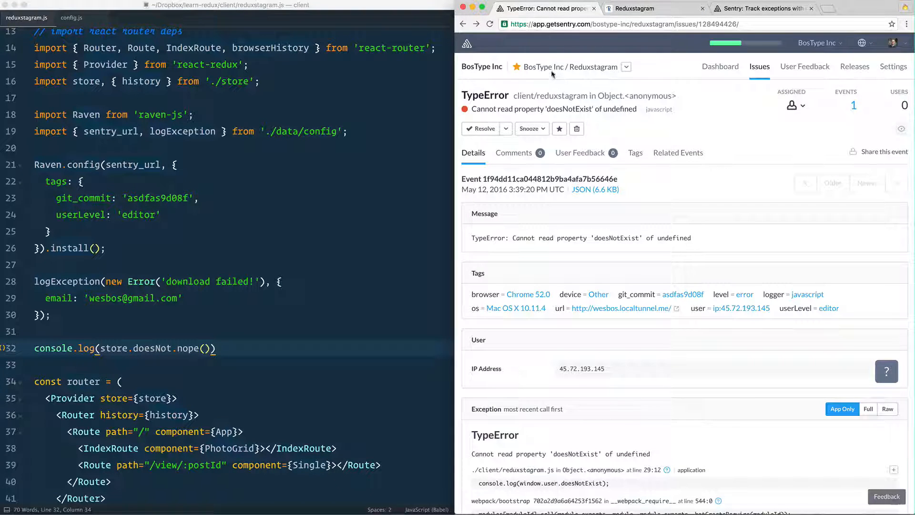
# View the 'download failed!' issue and its email entry under Additional Data
pyautogui.click(561, 66)
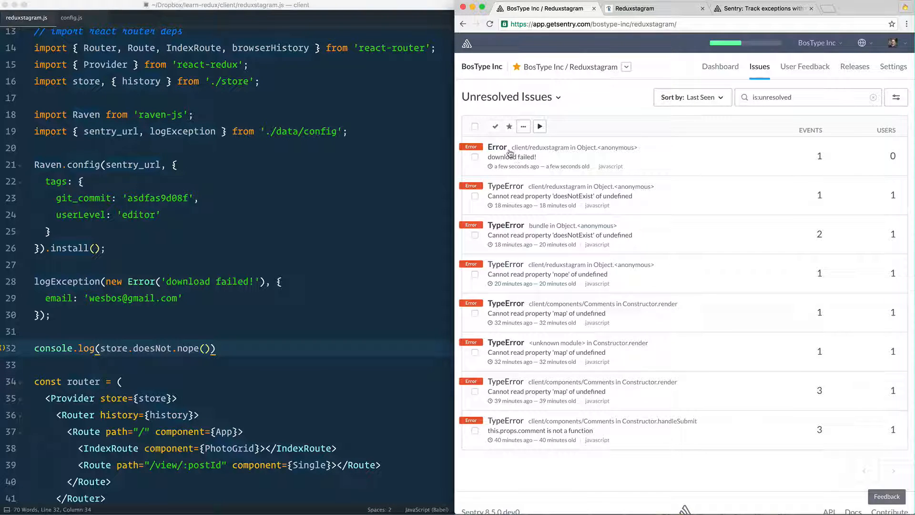
pyautogui.click(511, 146)
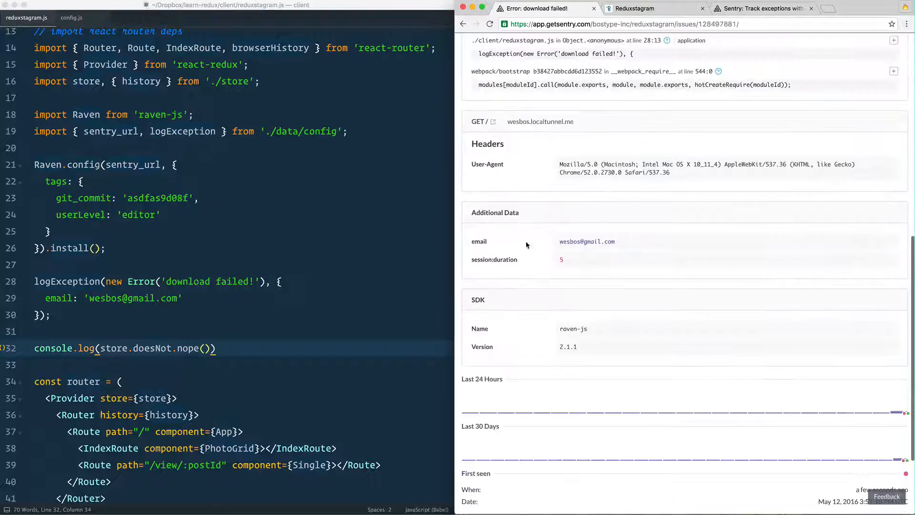
pyautogui.doubleClick(587, 241)
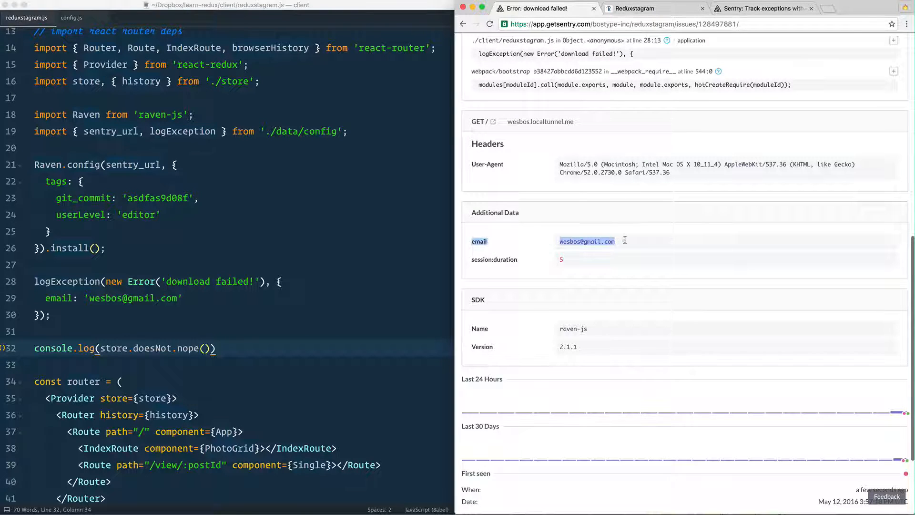
pyautogui.click(613, 241)
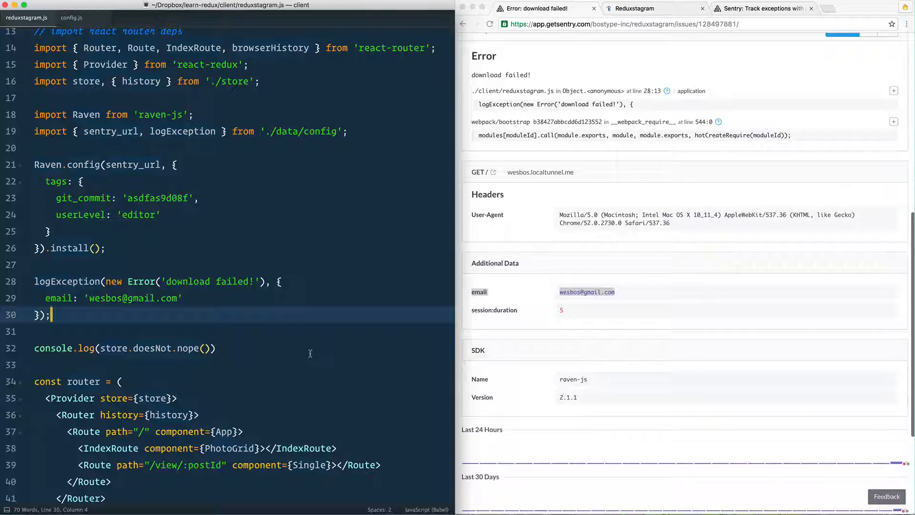
# Replace the logging code with Raven.captureMessage and view 'Something bad happened!' on the organization dashboard
pyautogui.moveTo(35, 281); pyautogui.dragTo(217, 348)
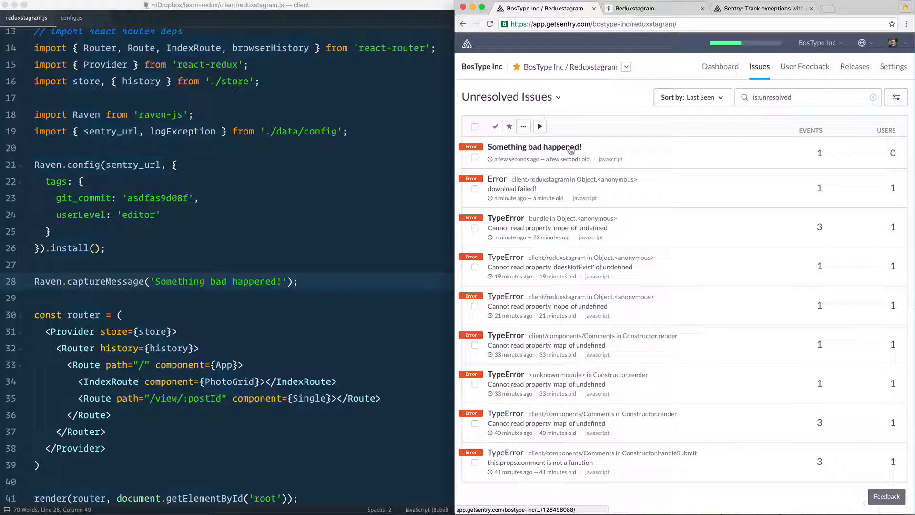
pyautogui.click(534, 147)
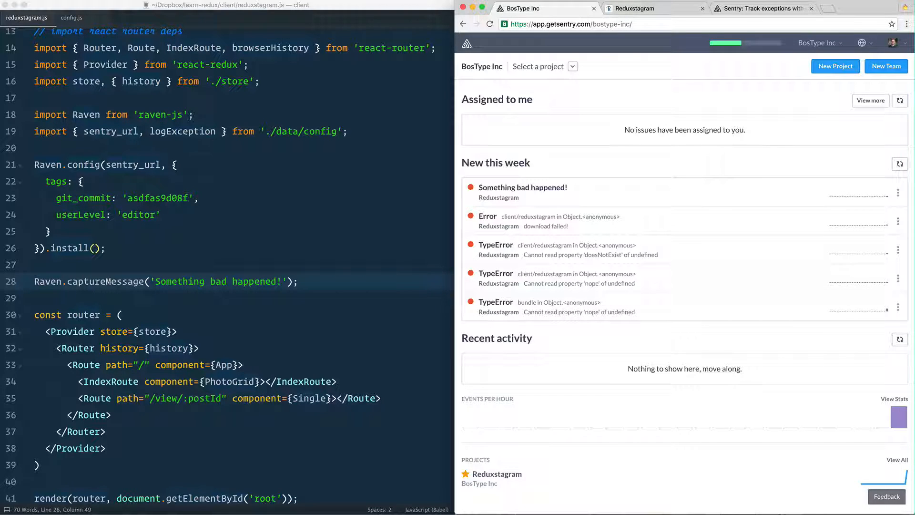
pyautogui.moveTo(665, 115)
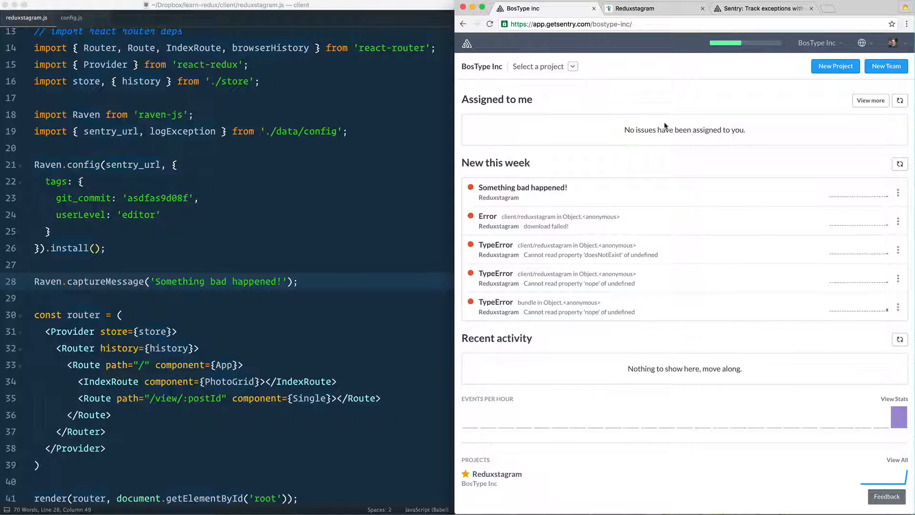
pyautogui.moveTo(609, 173)
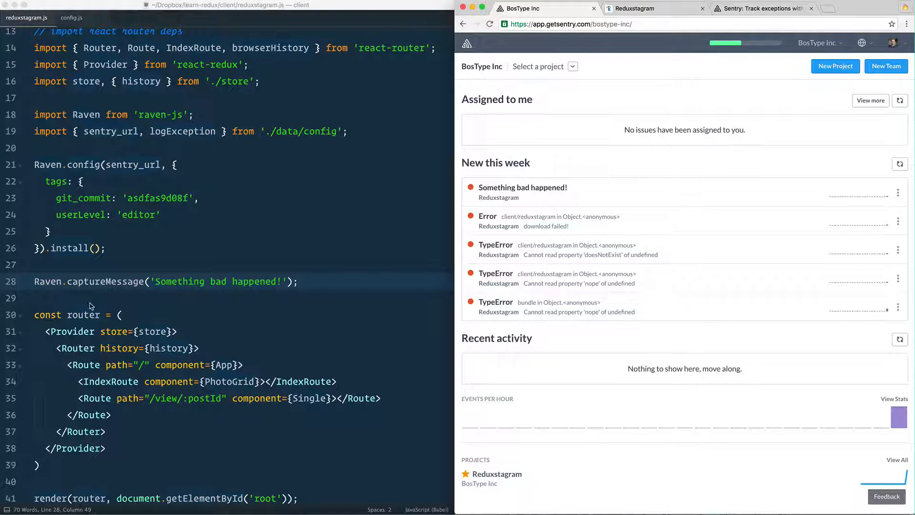
pyautogui.moveTo(239, 279)
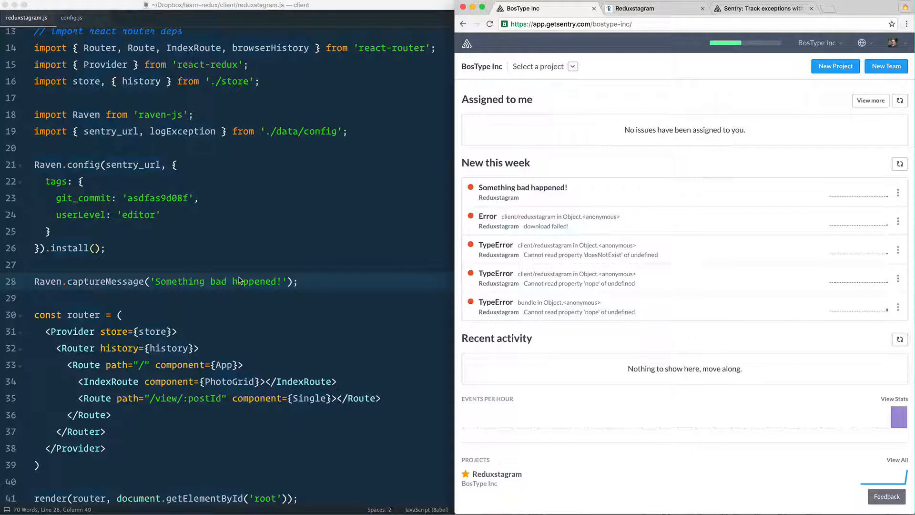
# Add Raven.showReportDialog(); after captureMessage and bring up the crash dialog in the app
pyautogui.click(653, 9)
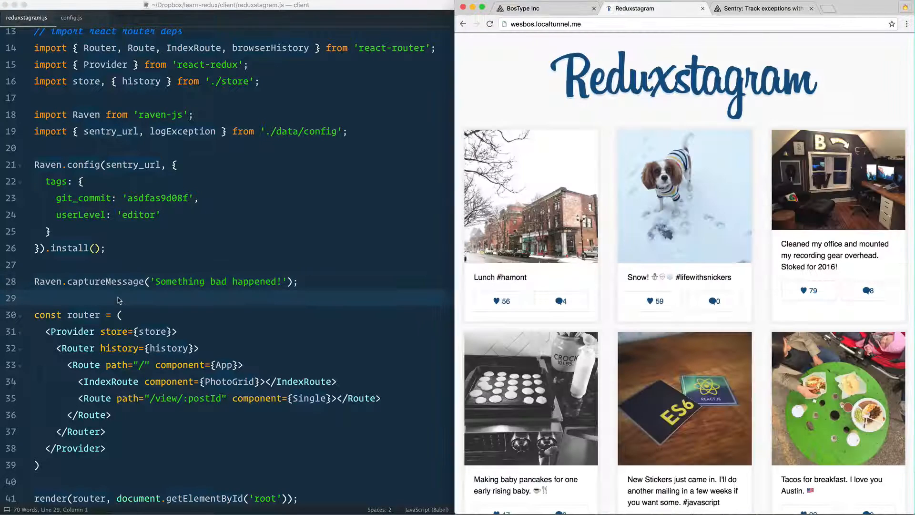
pyautogui.click(204, 130)
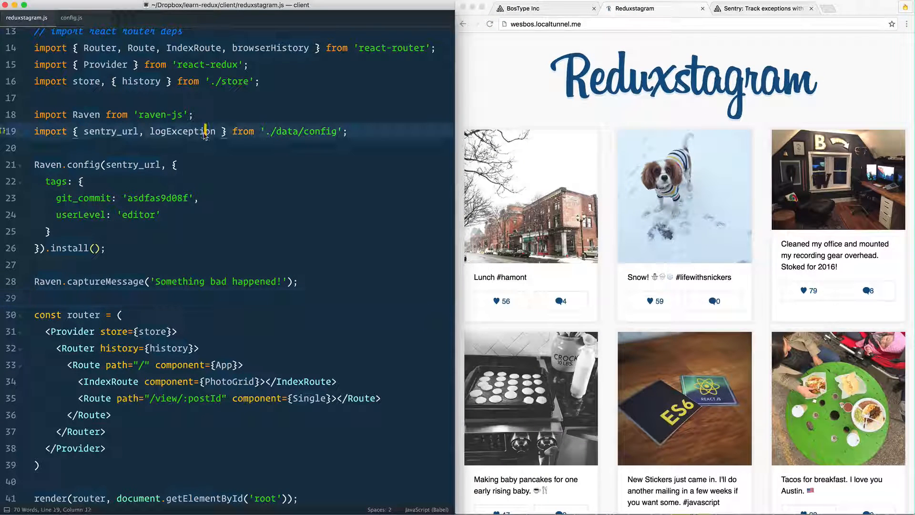
pyautogui.write('Rav')
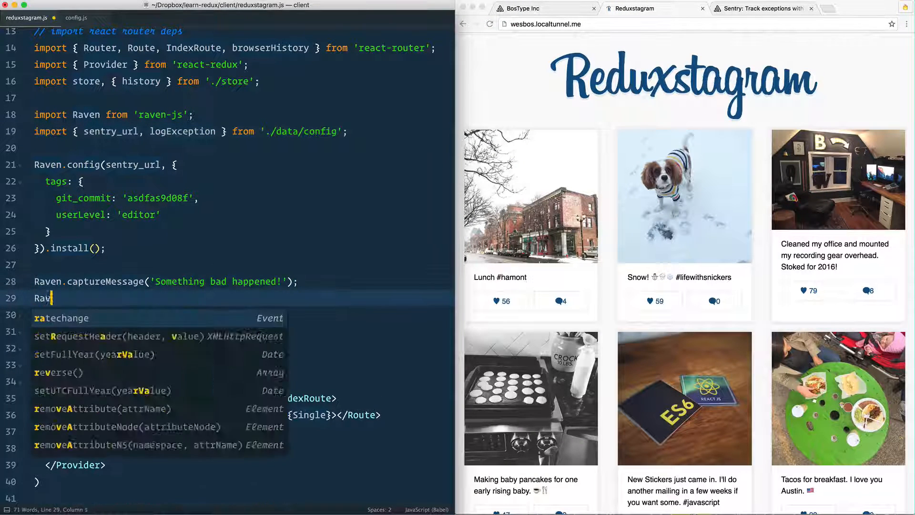
pyautogui.write('en.')
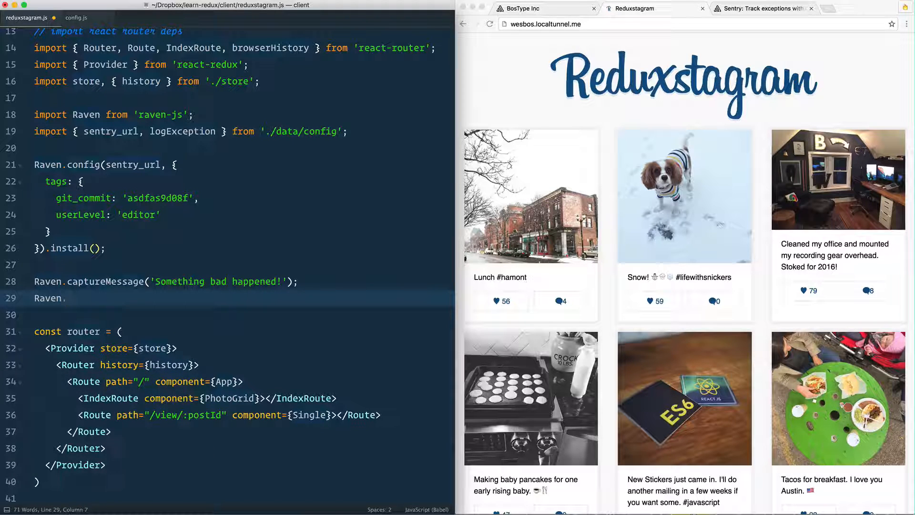
pyautogui.write('showReportDialog();')
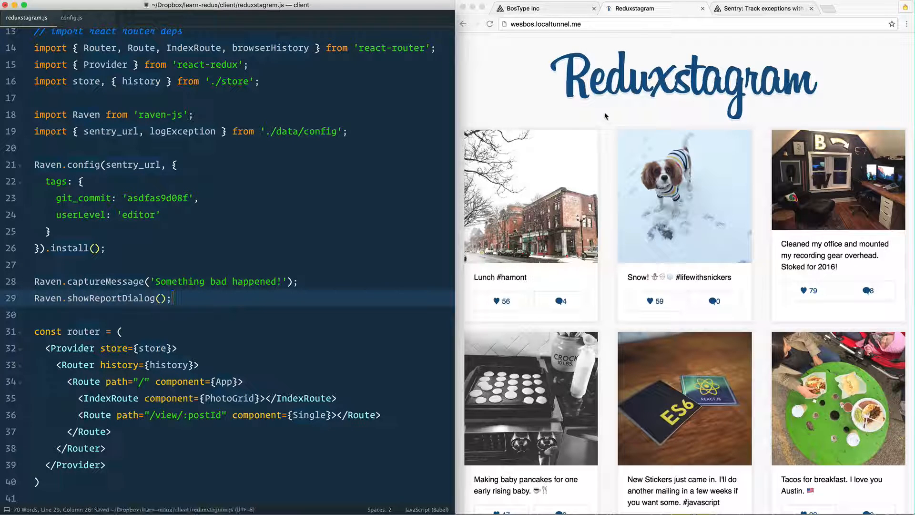
pyautogui.click(481, 24)
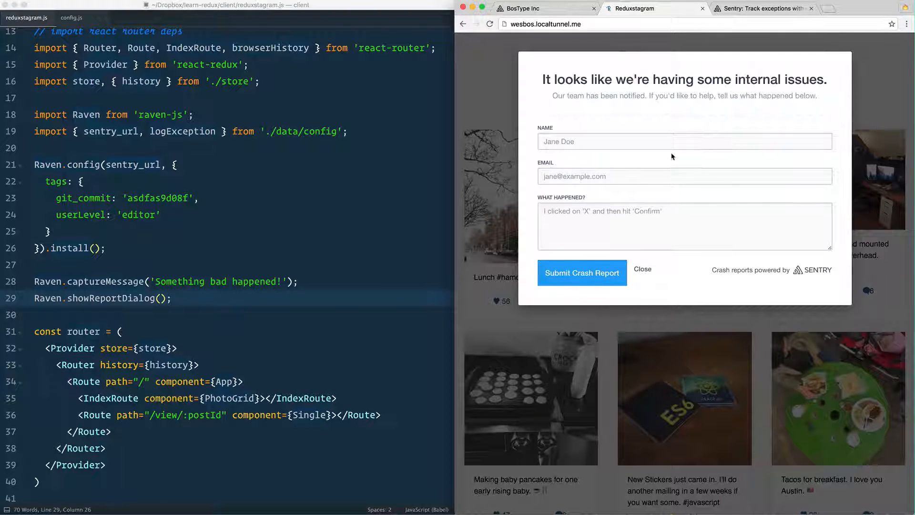
pyautogui.write('Wes B')
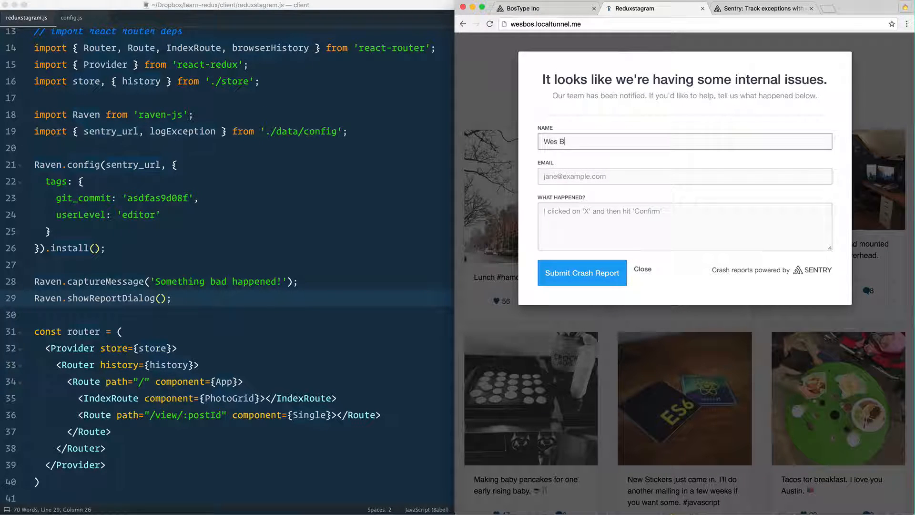
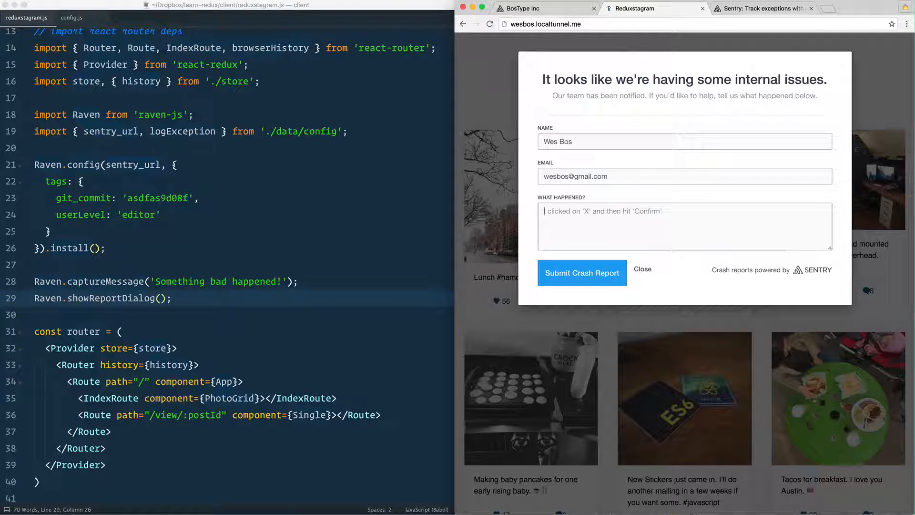
pyautogui.write('I clicked a thing')
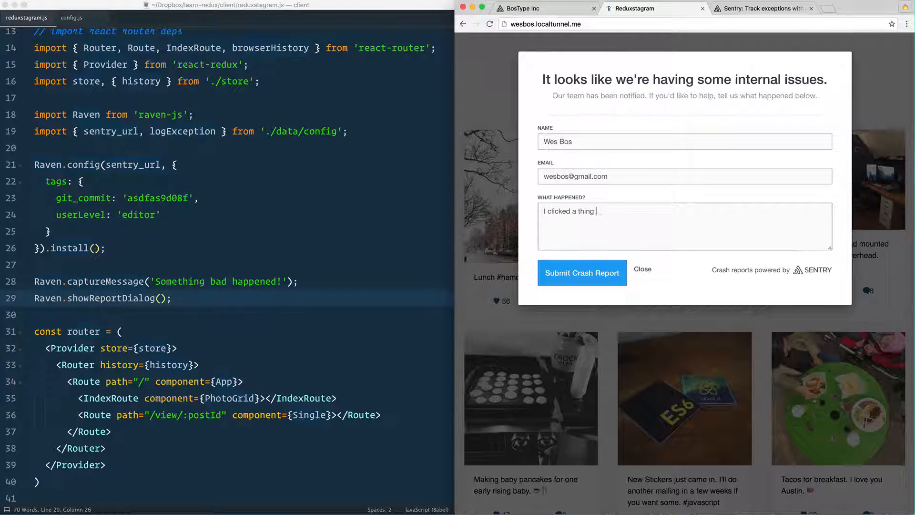
pyautogui.write("and it didn't work!")
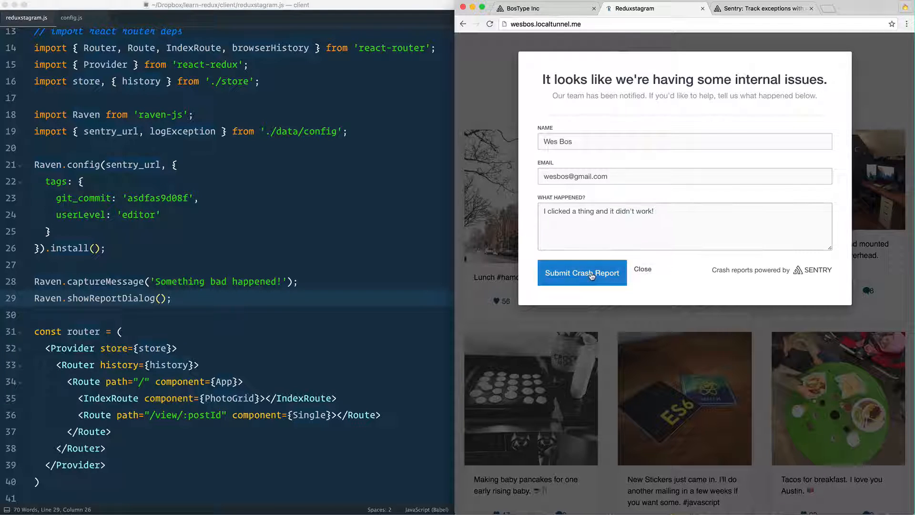
pyautogui.click(581, 273)
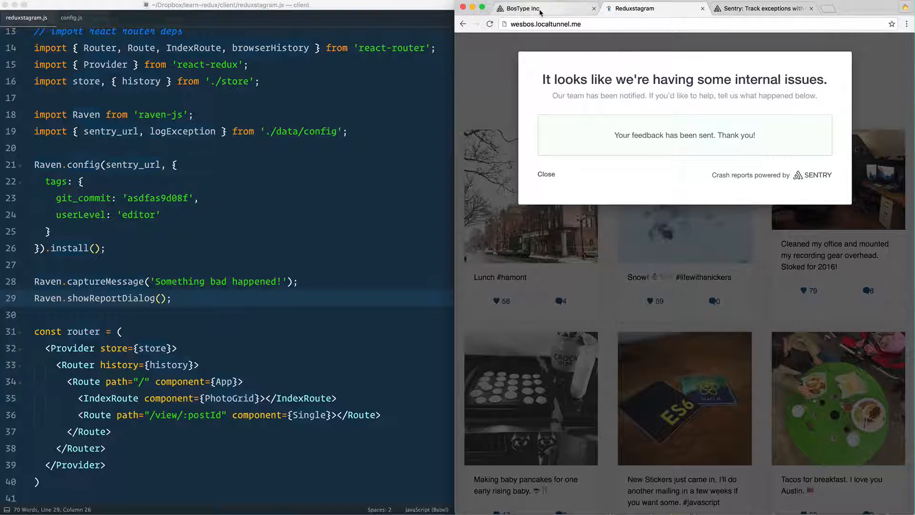
# View the submitted feedback on the 'Something bad happened!' issue via Reduxstagram's User Feedback
pyautogui.click(546, 173)
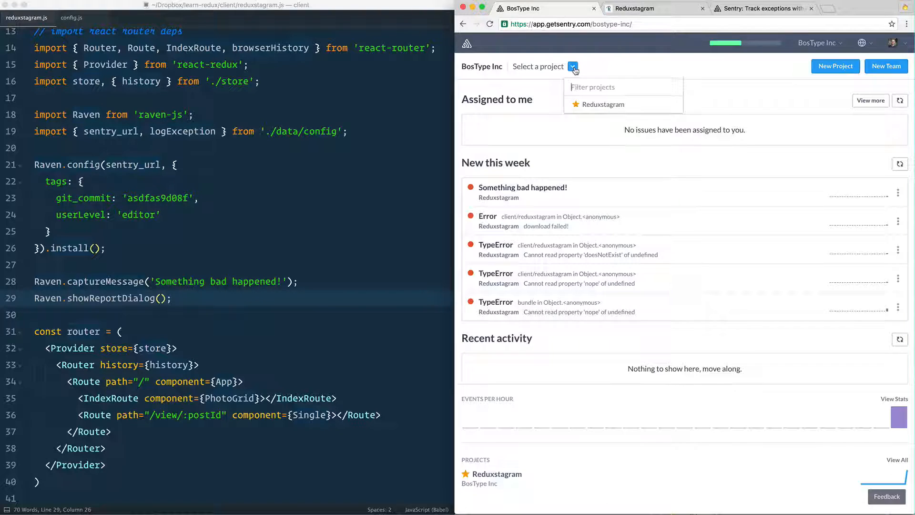
pyautogui.click(603, 104)
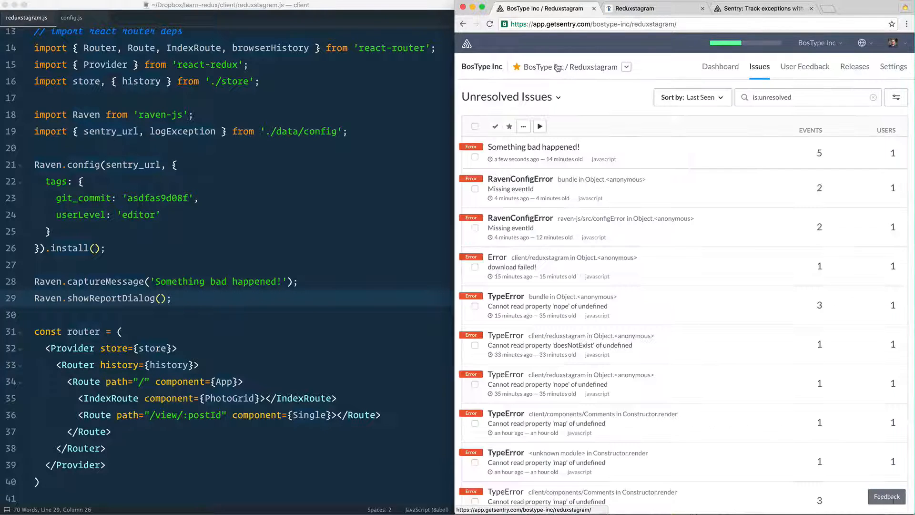
pyautogui.click(804, 66)
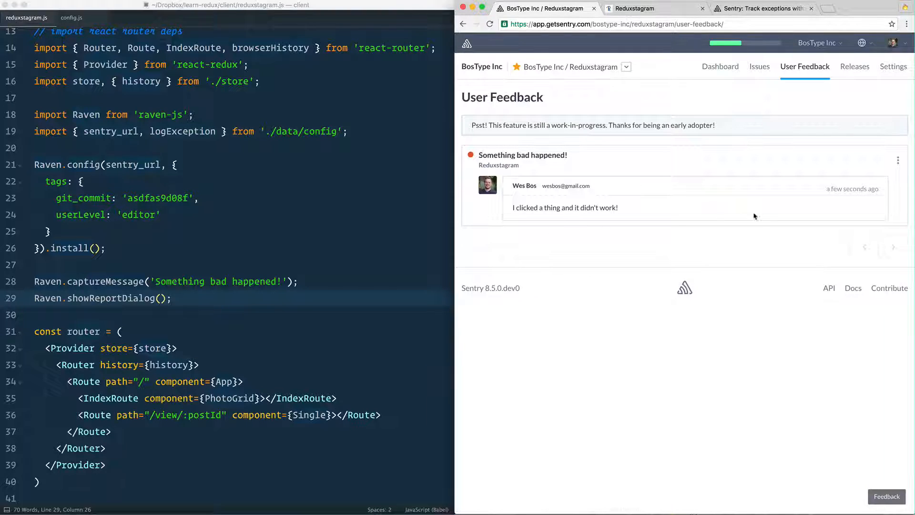
pyautogui.moveTo(556, 221)
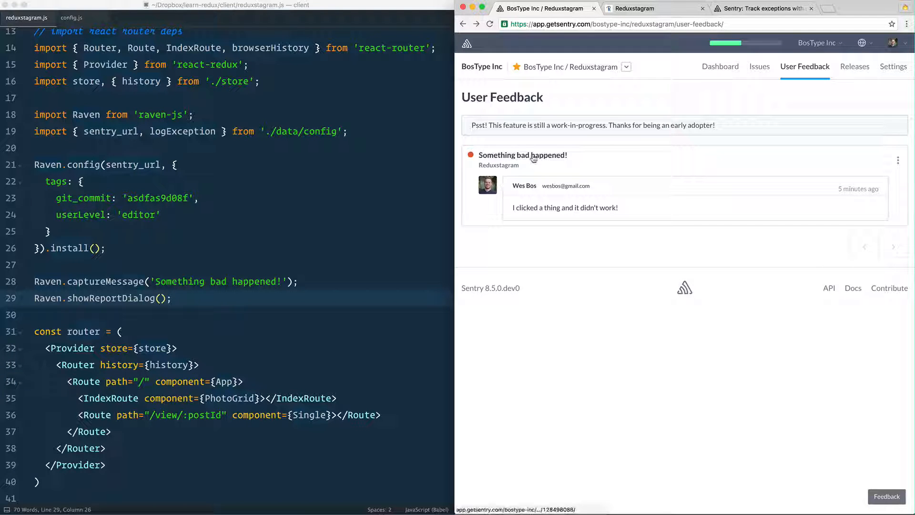
pyautogui.click(521, 156)
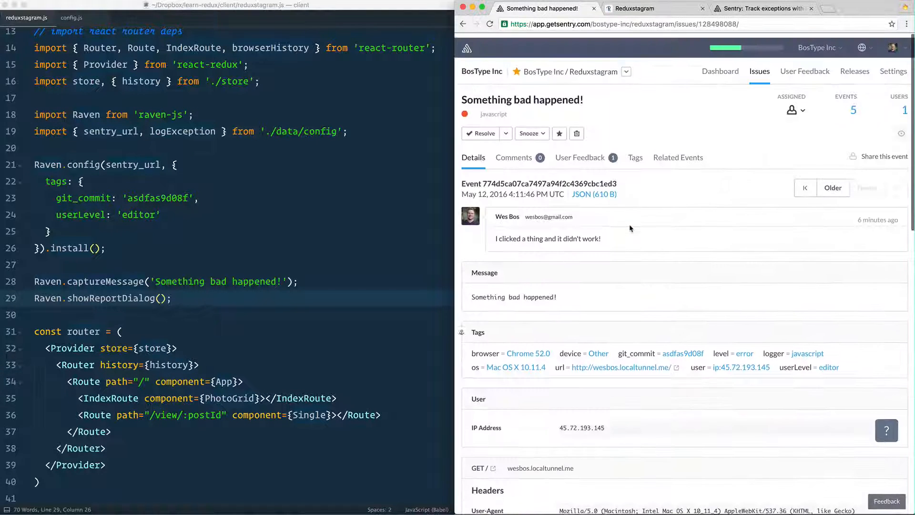